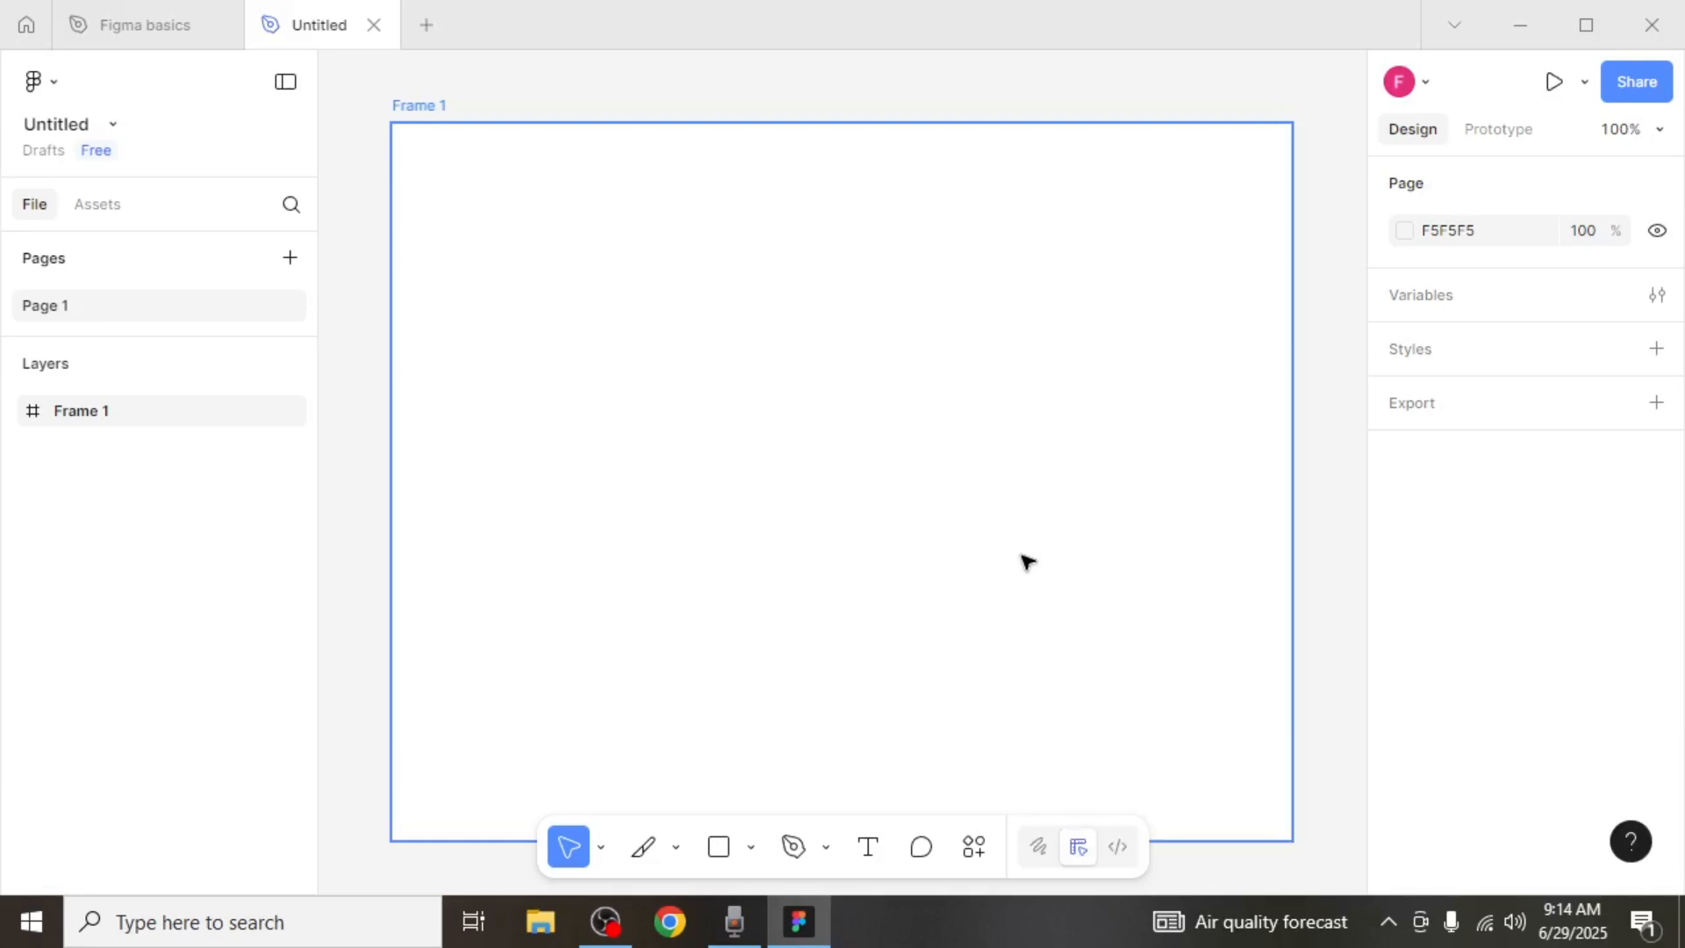
mouse_move(888, 706)
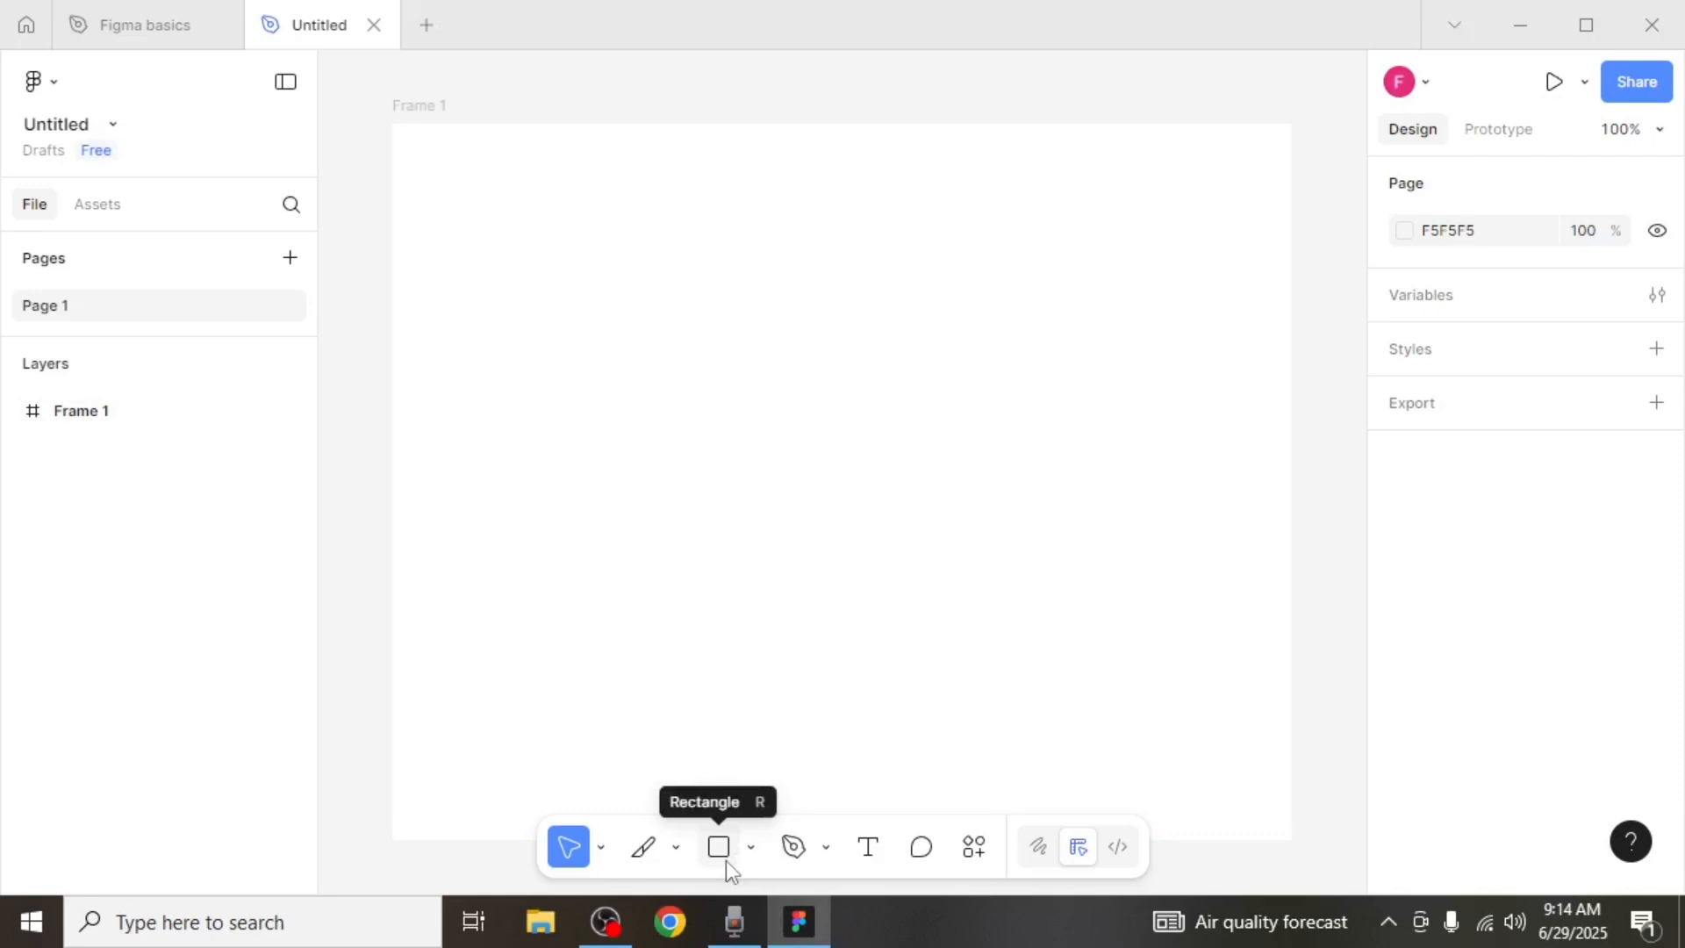
Step: Choose the Rectangle tool from the bottom toolbar
click(720, 847)
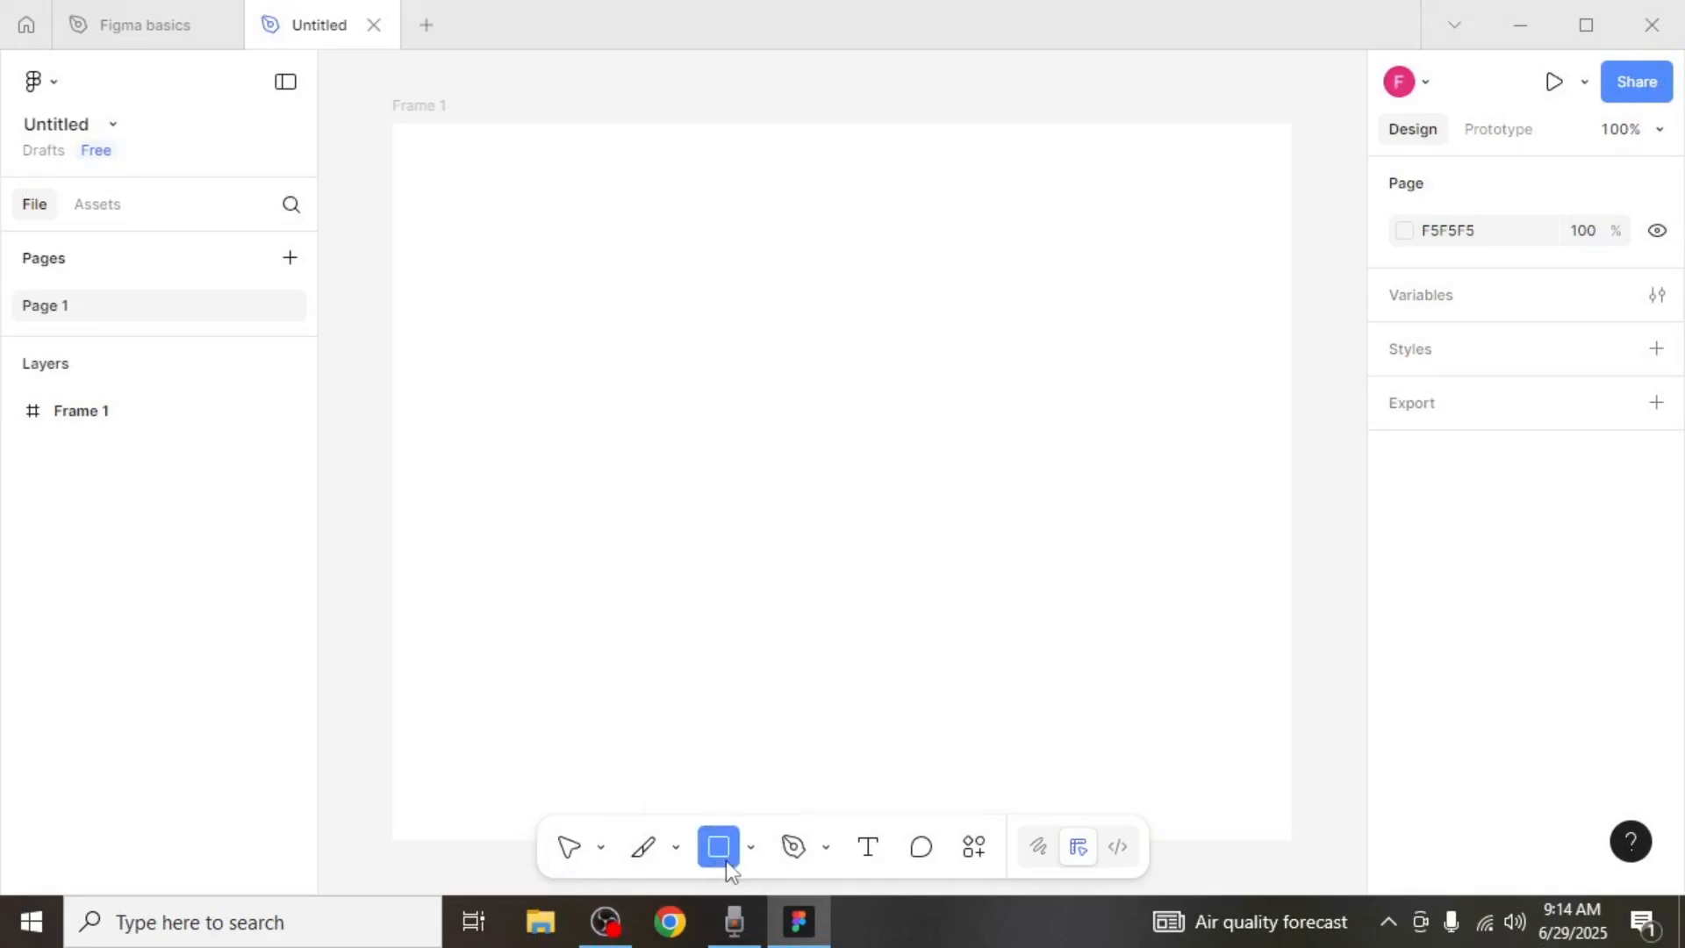
Step: Draw a grey 159 × 62 rectangle inside Frame 1
drag(643, 362, 736, 406)
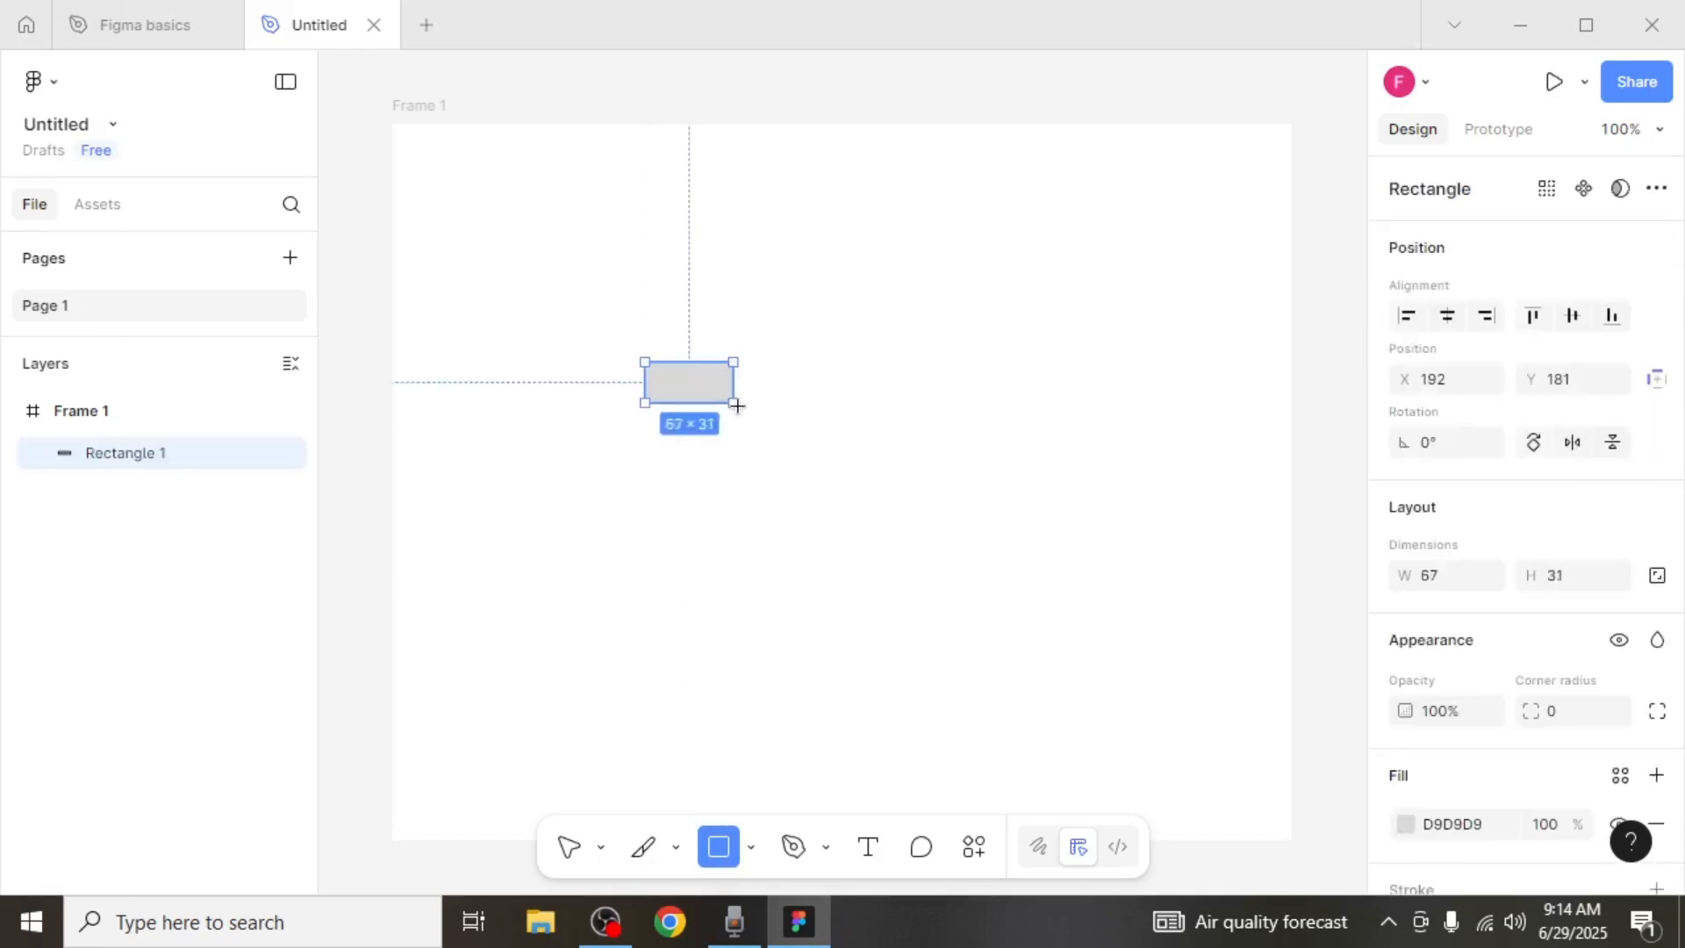
drag(737, 404, 853, 448)
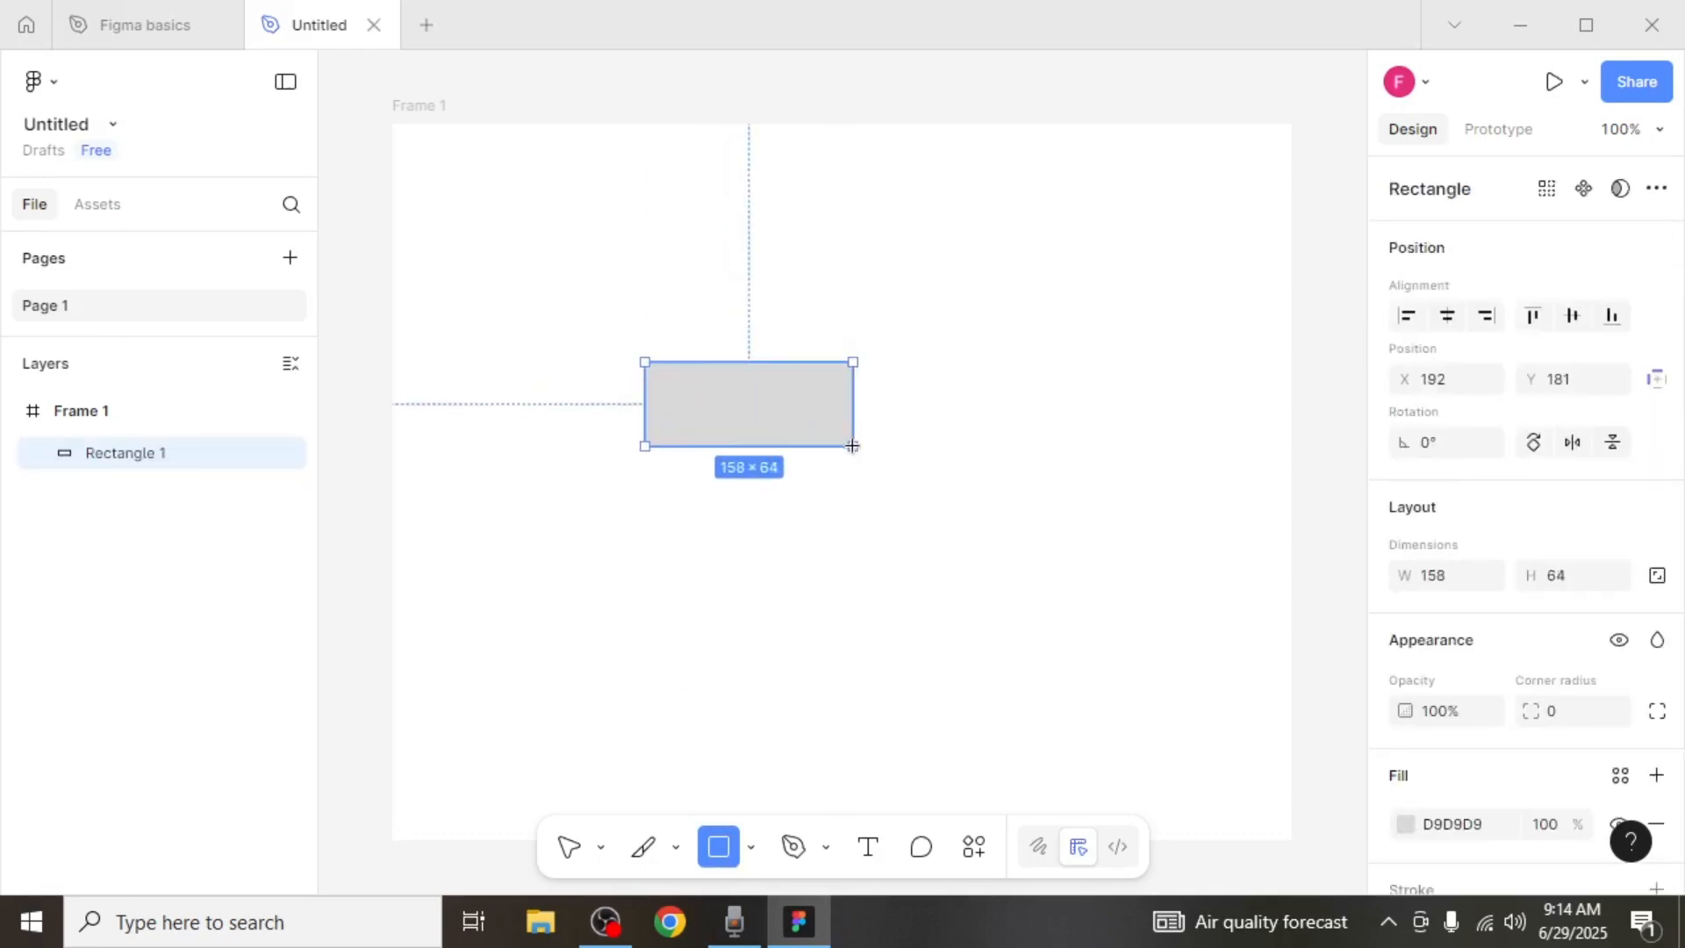
drag(851, 446, 853, 443)
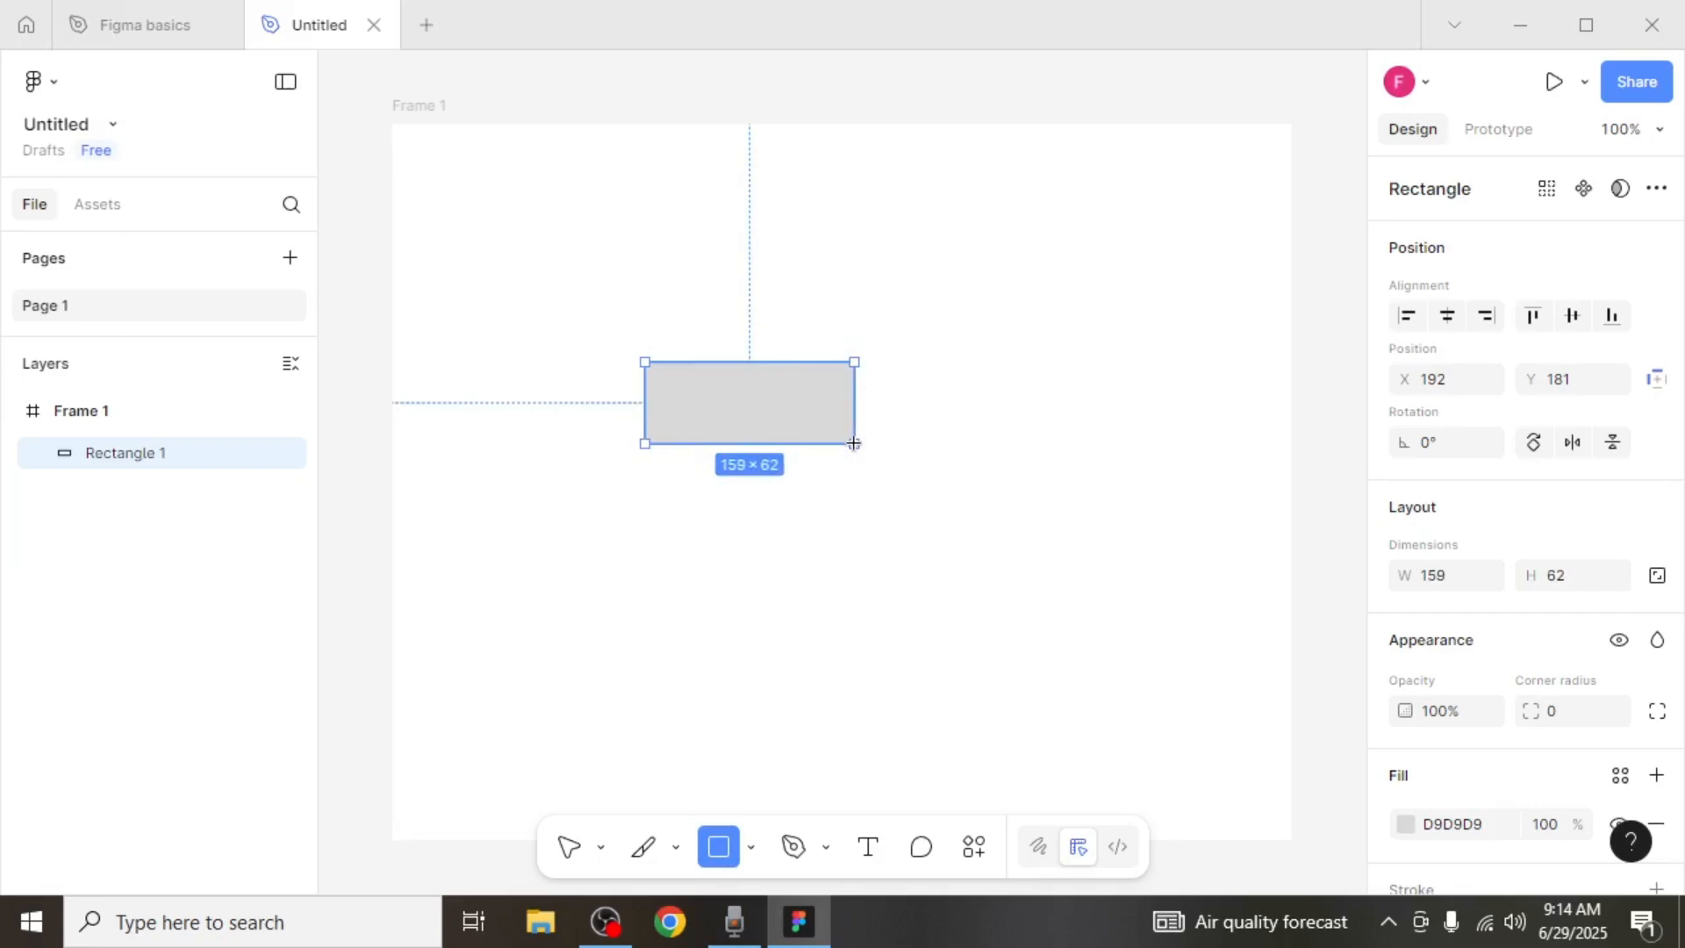
click(569, 846)
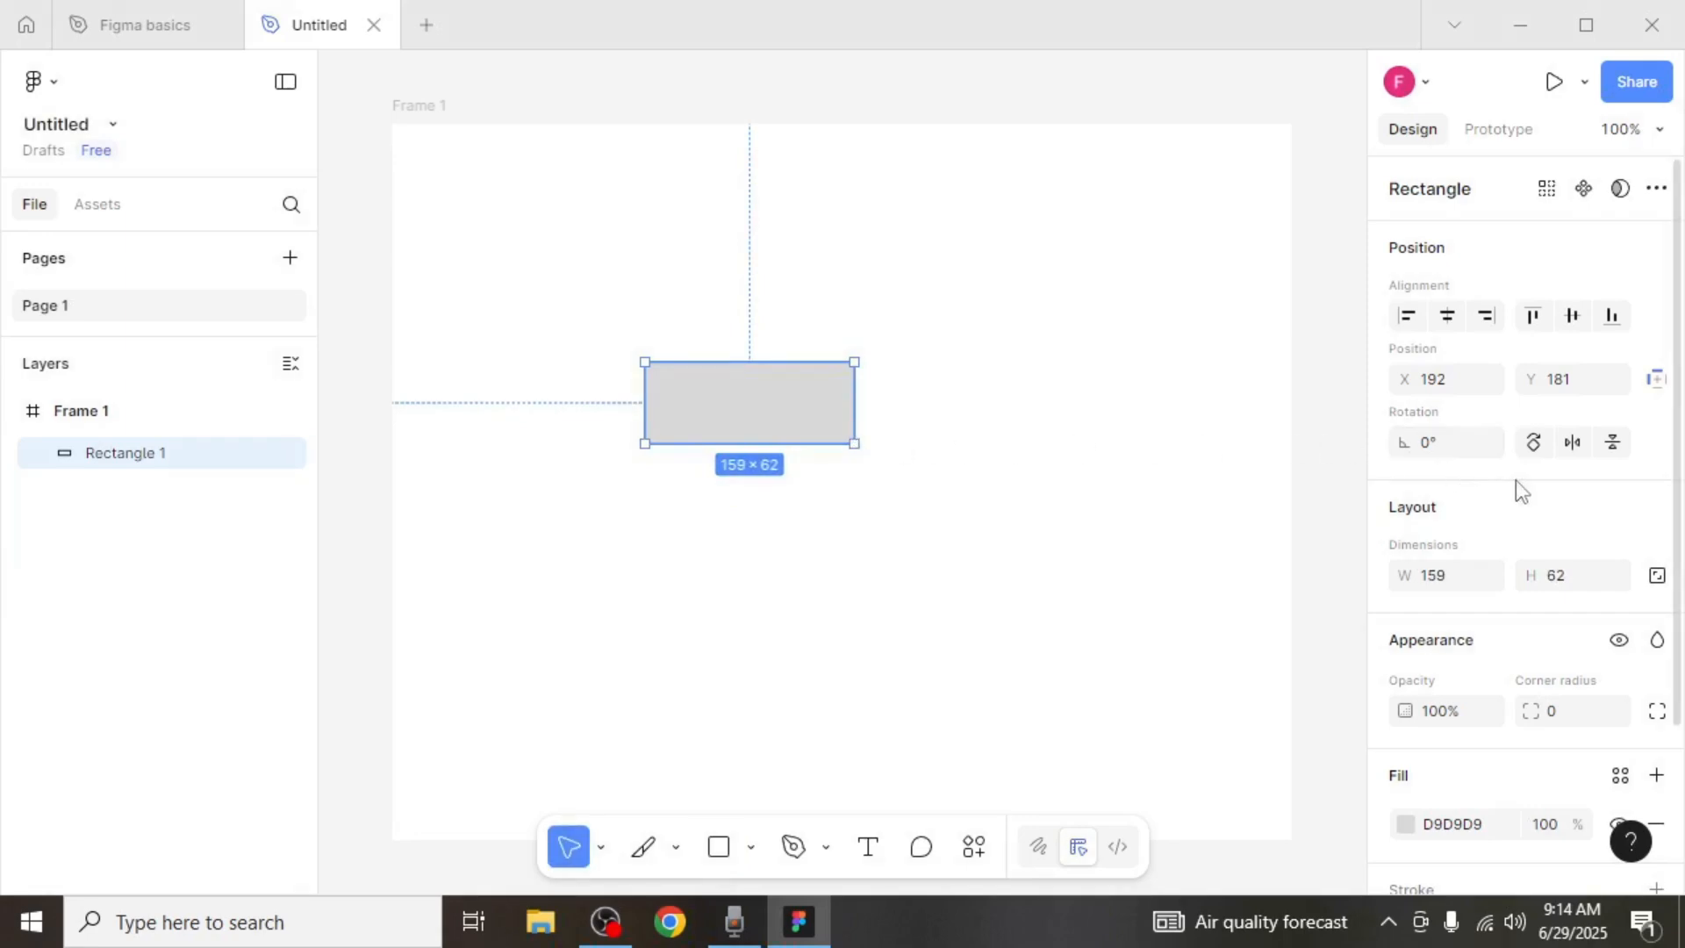
Step: Set the rectangle's fill colour to yellow FFEA00
scroll(down, 3)
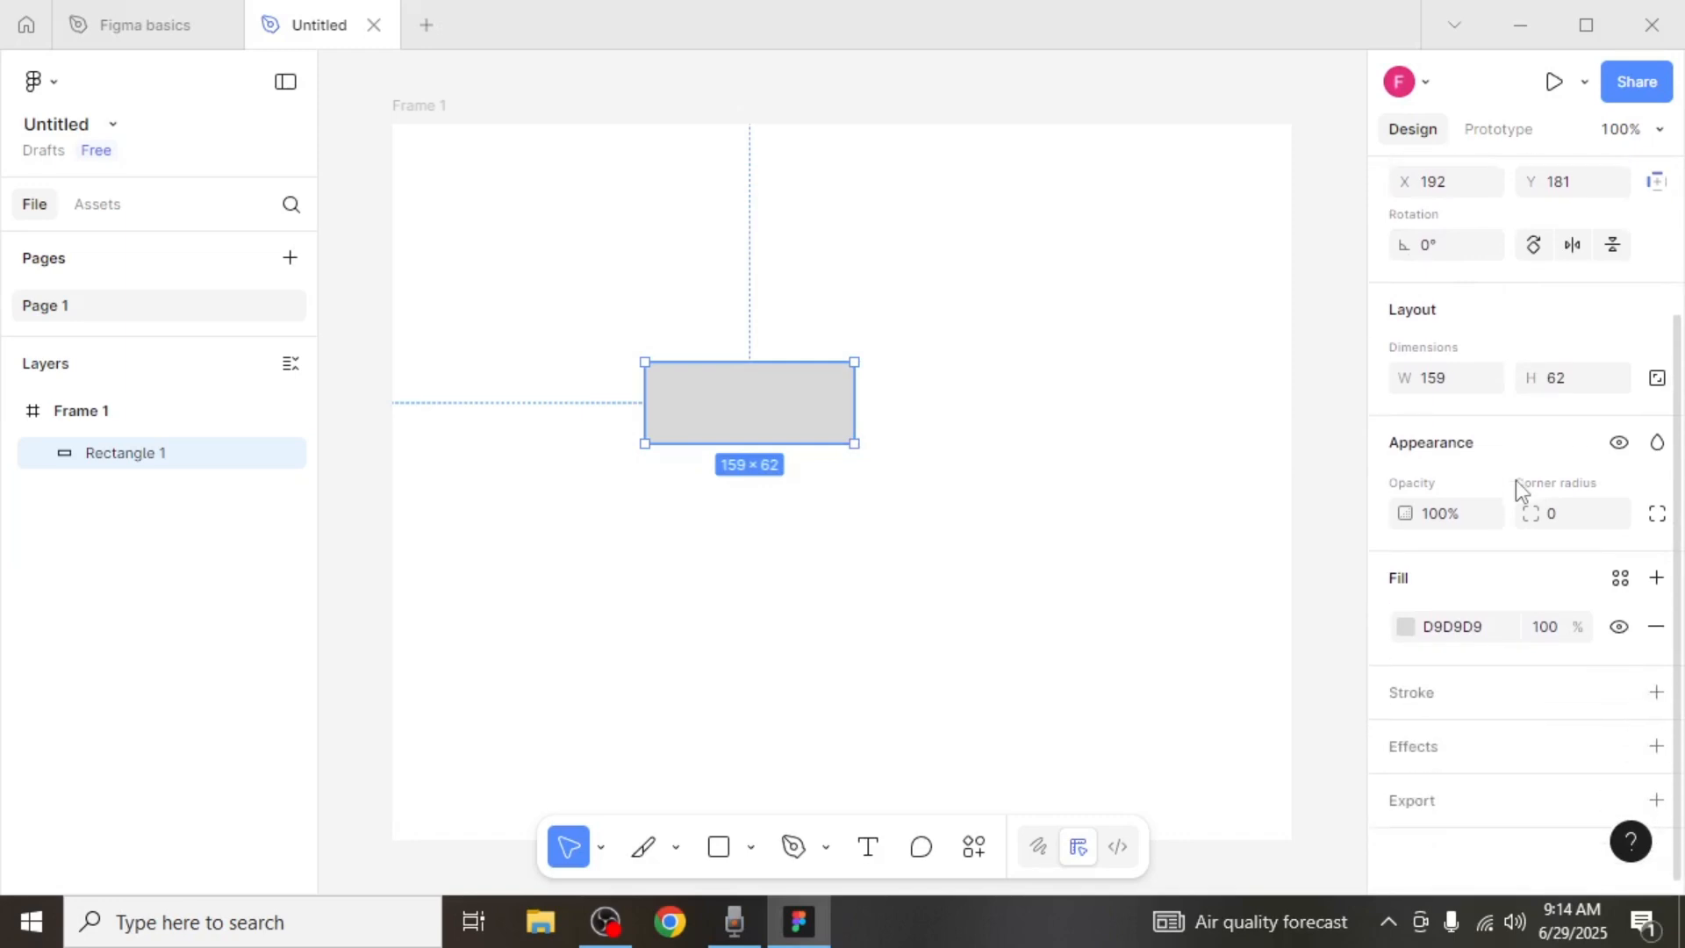
mouse_move(1490, 588)
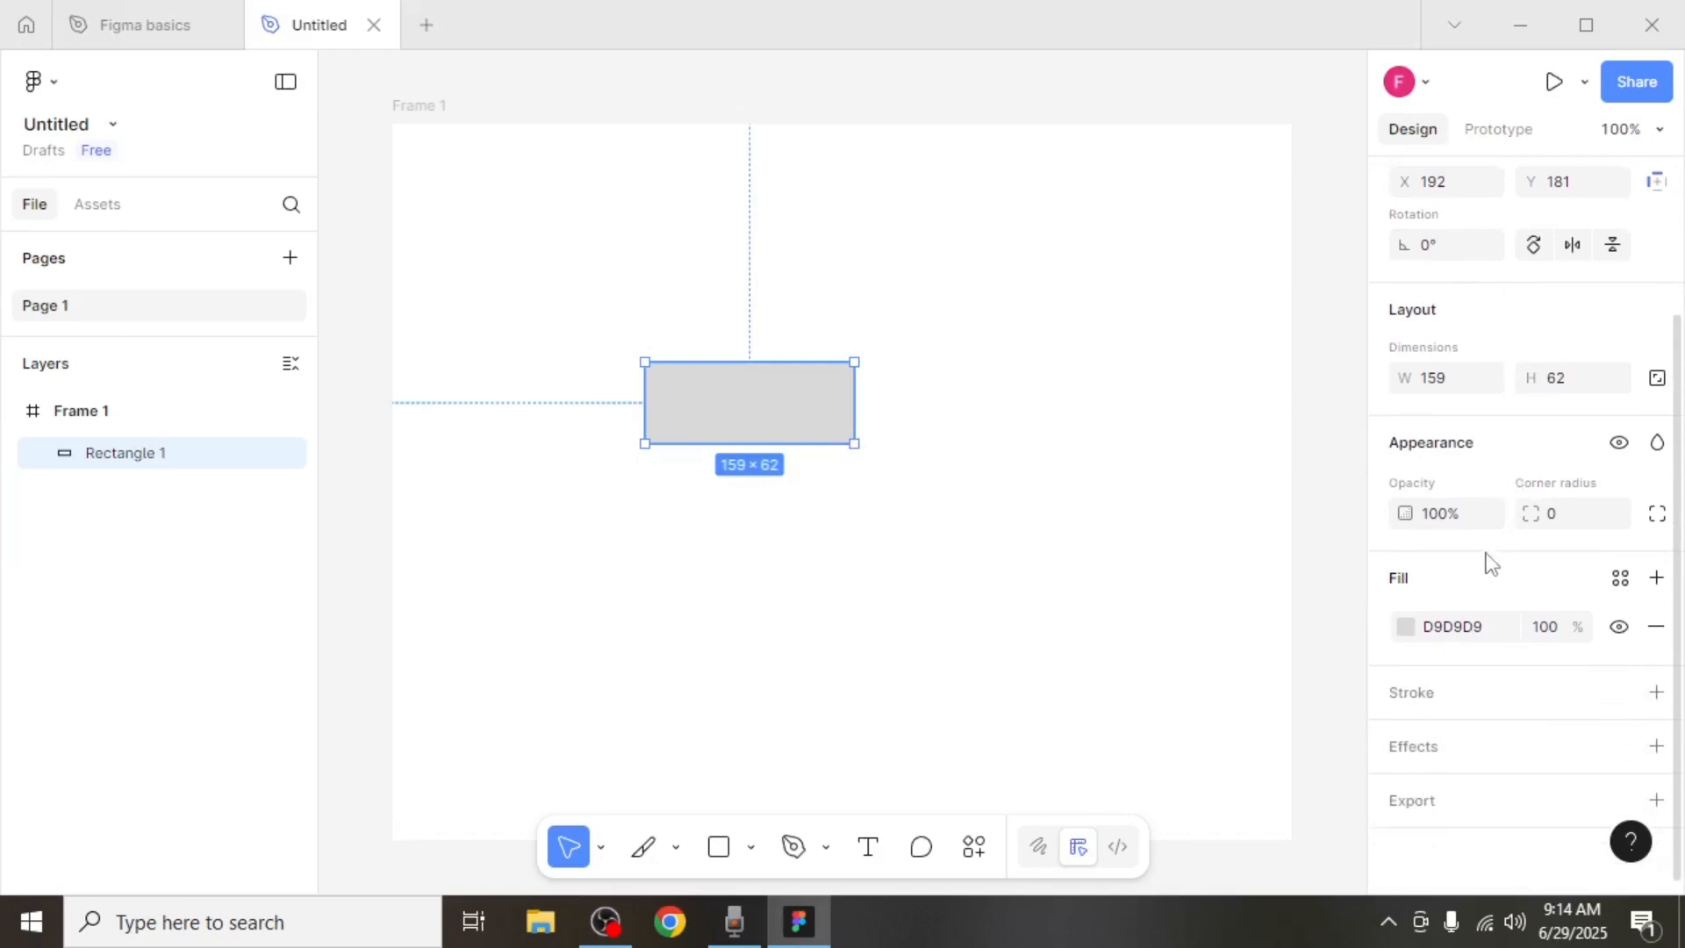
click(1401, 627)
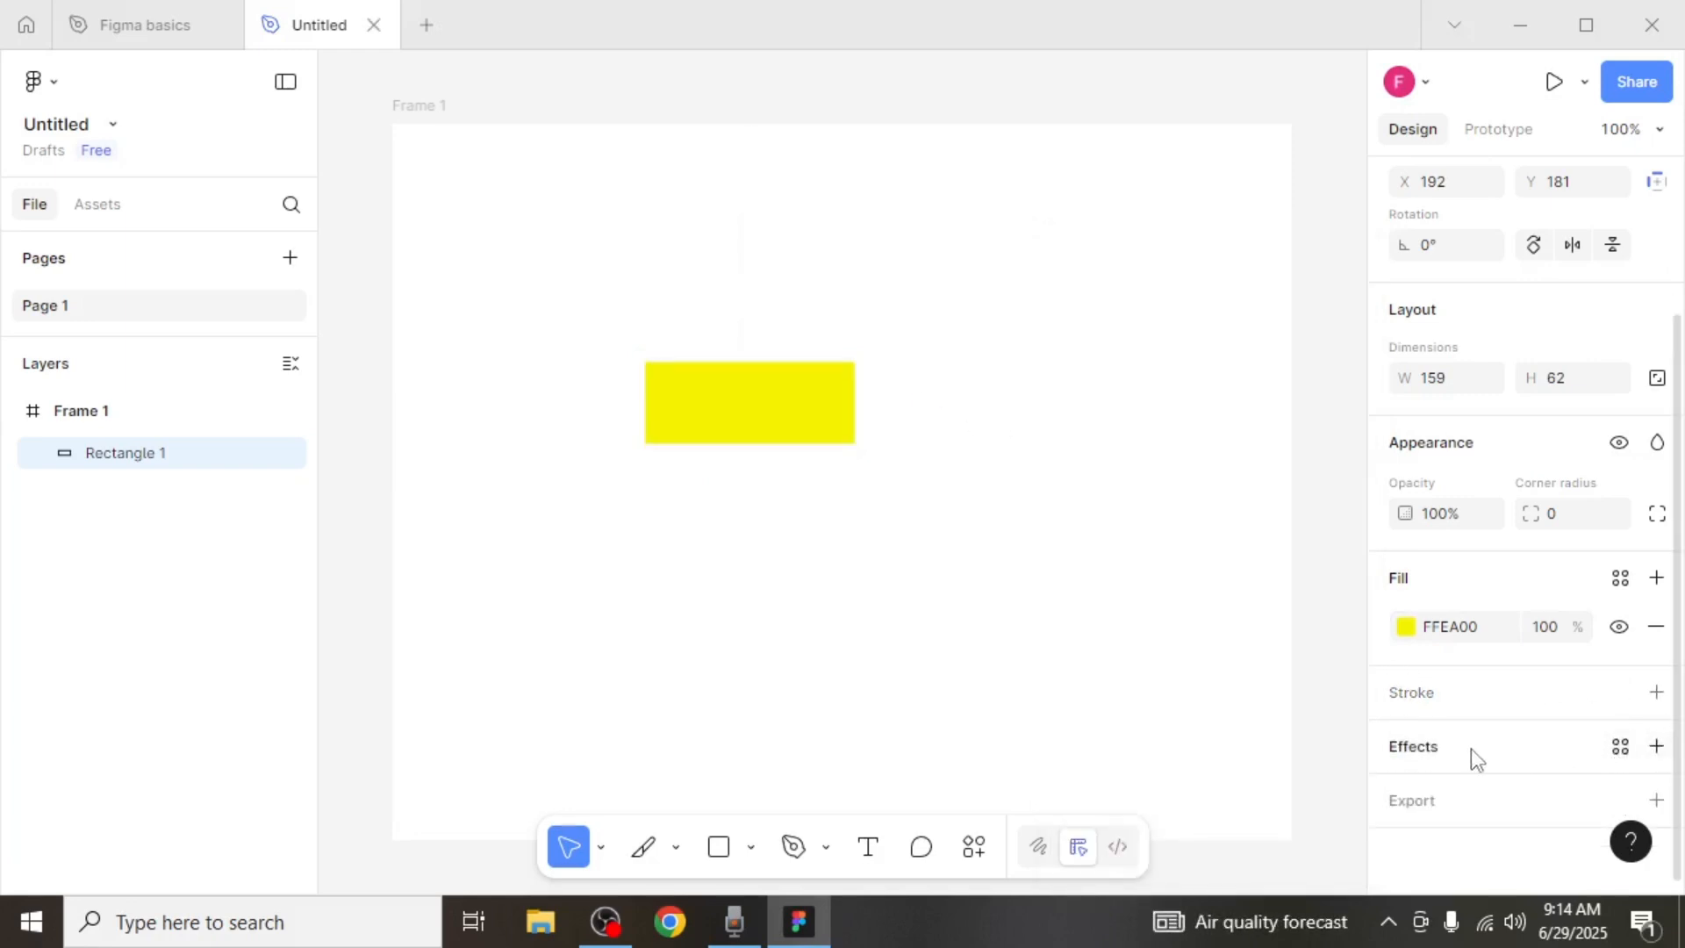
click(1657, 746)
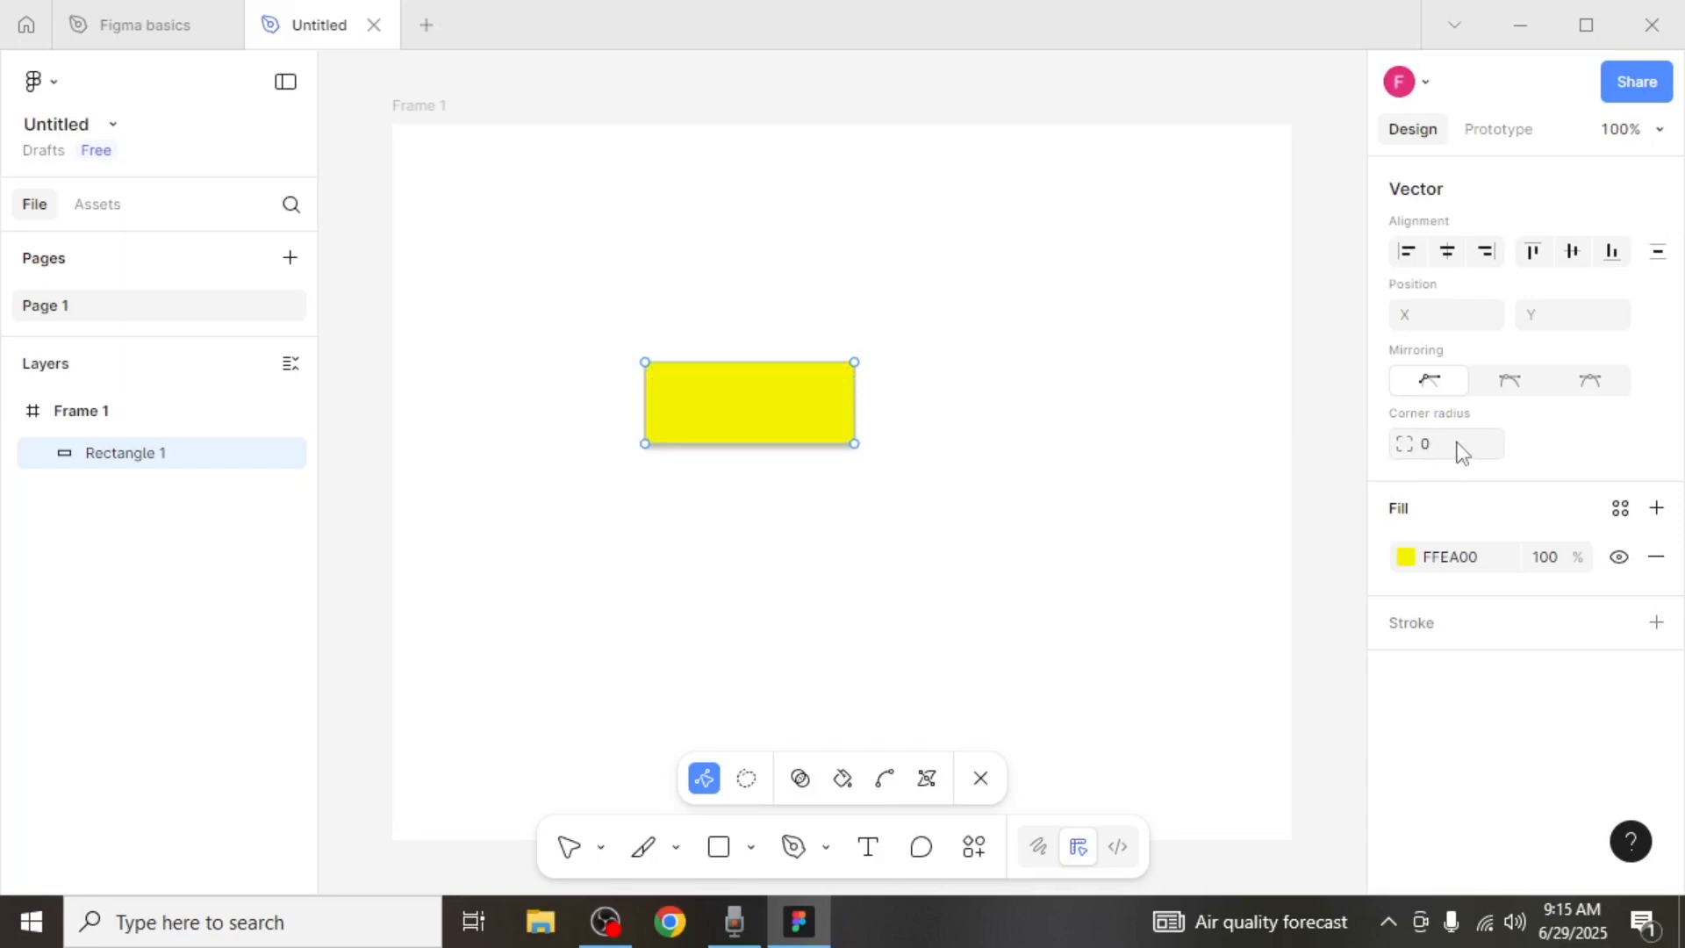
Step: Give the yellow rectangle a corner radius of 30 and deselect it
click(1439, 444)
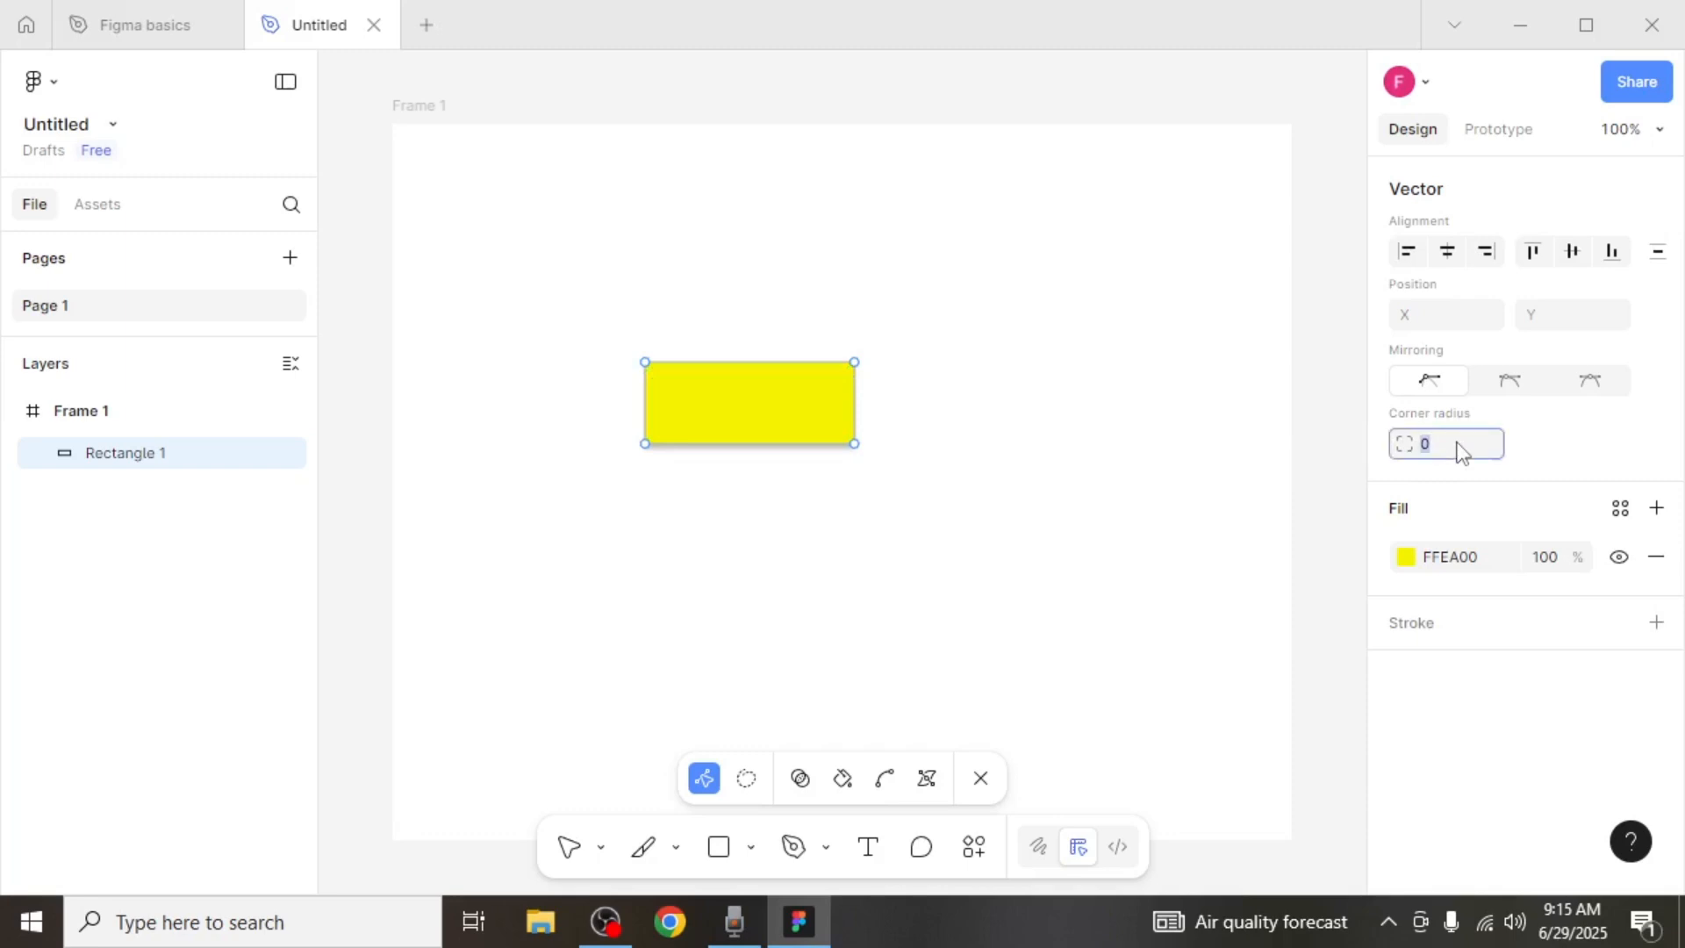
text(30)
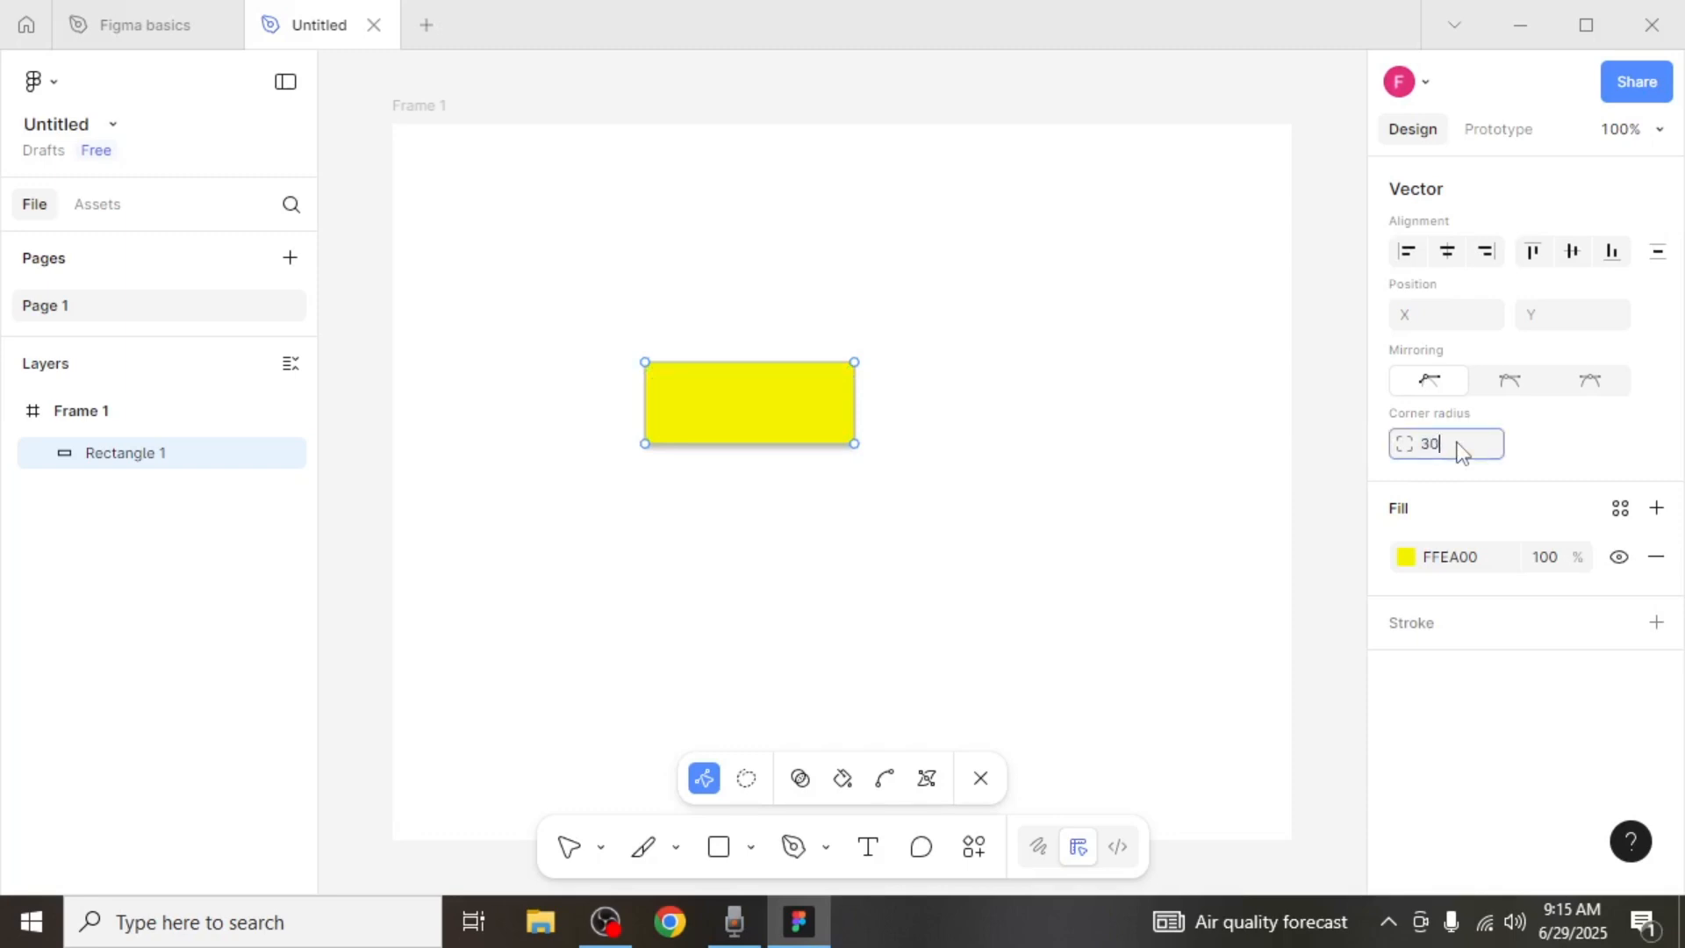
key(Enter)
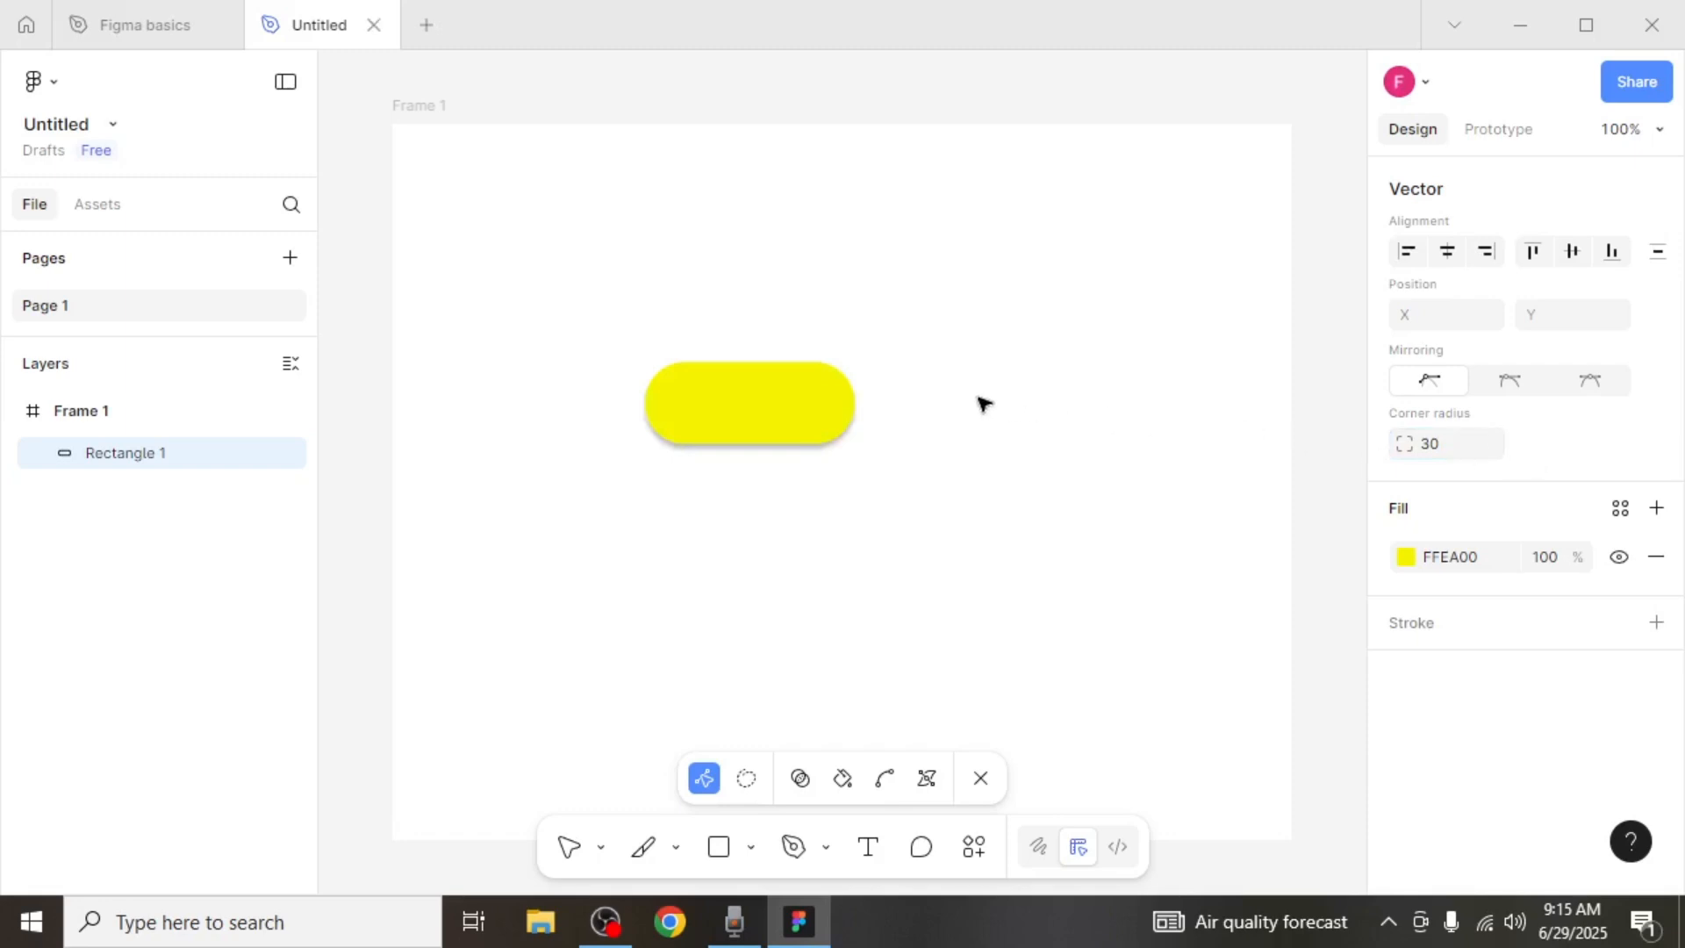
click(748, 405)
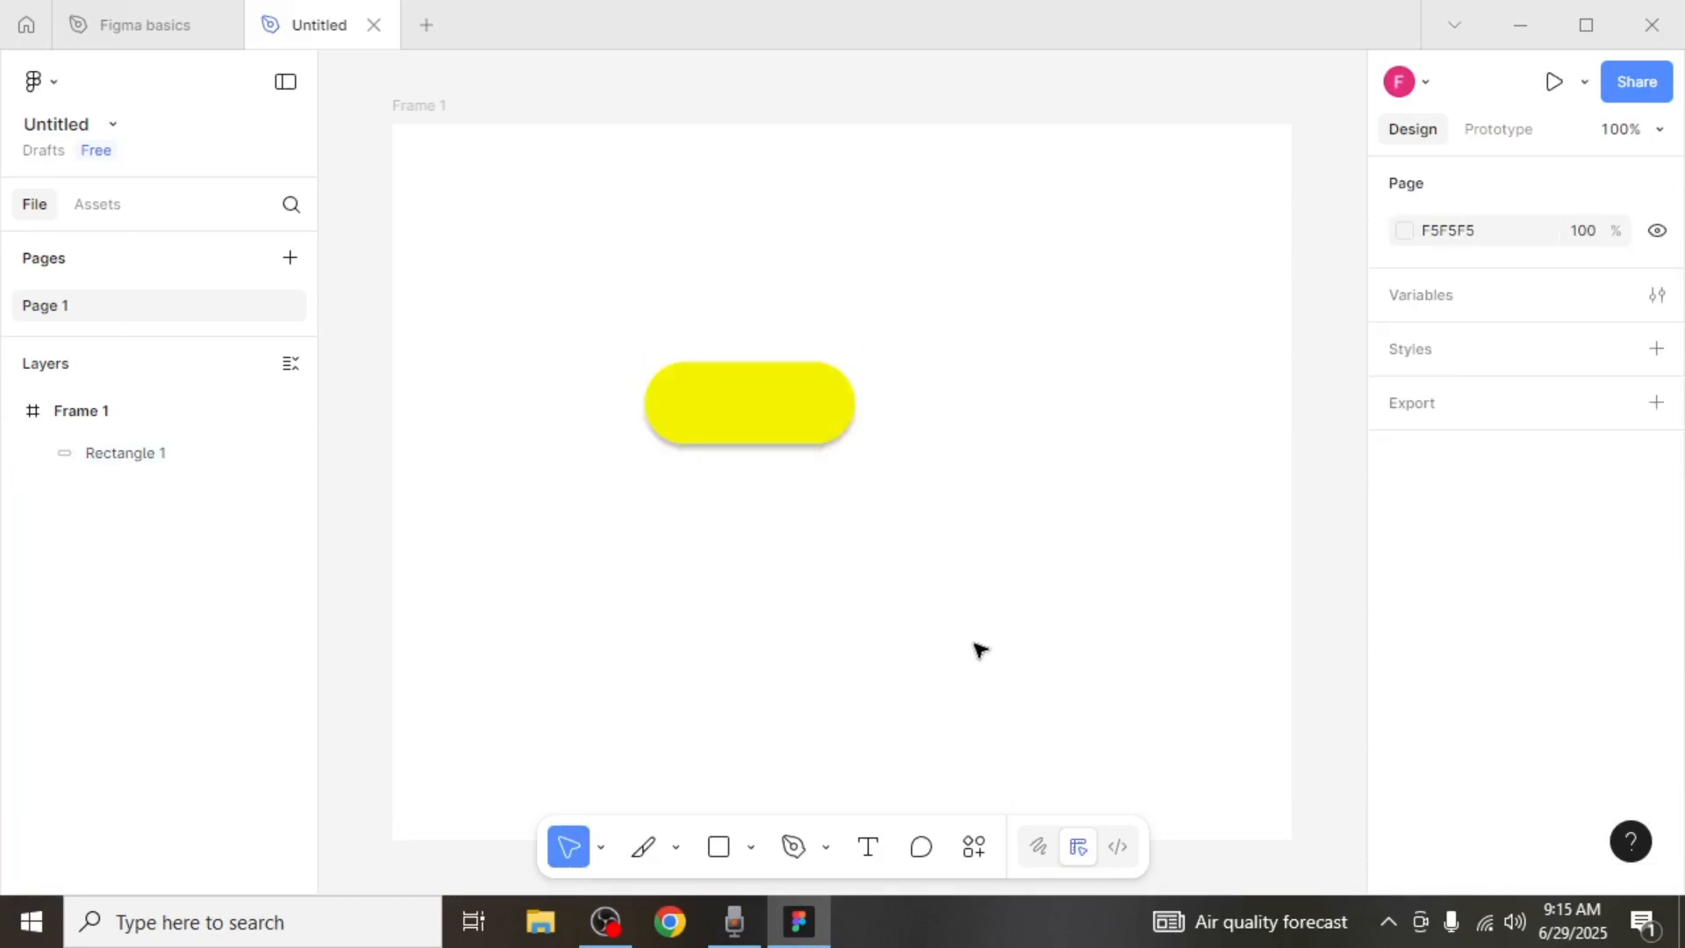
mouse_move(867, 847)
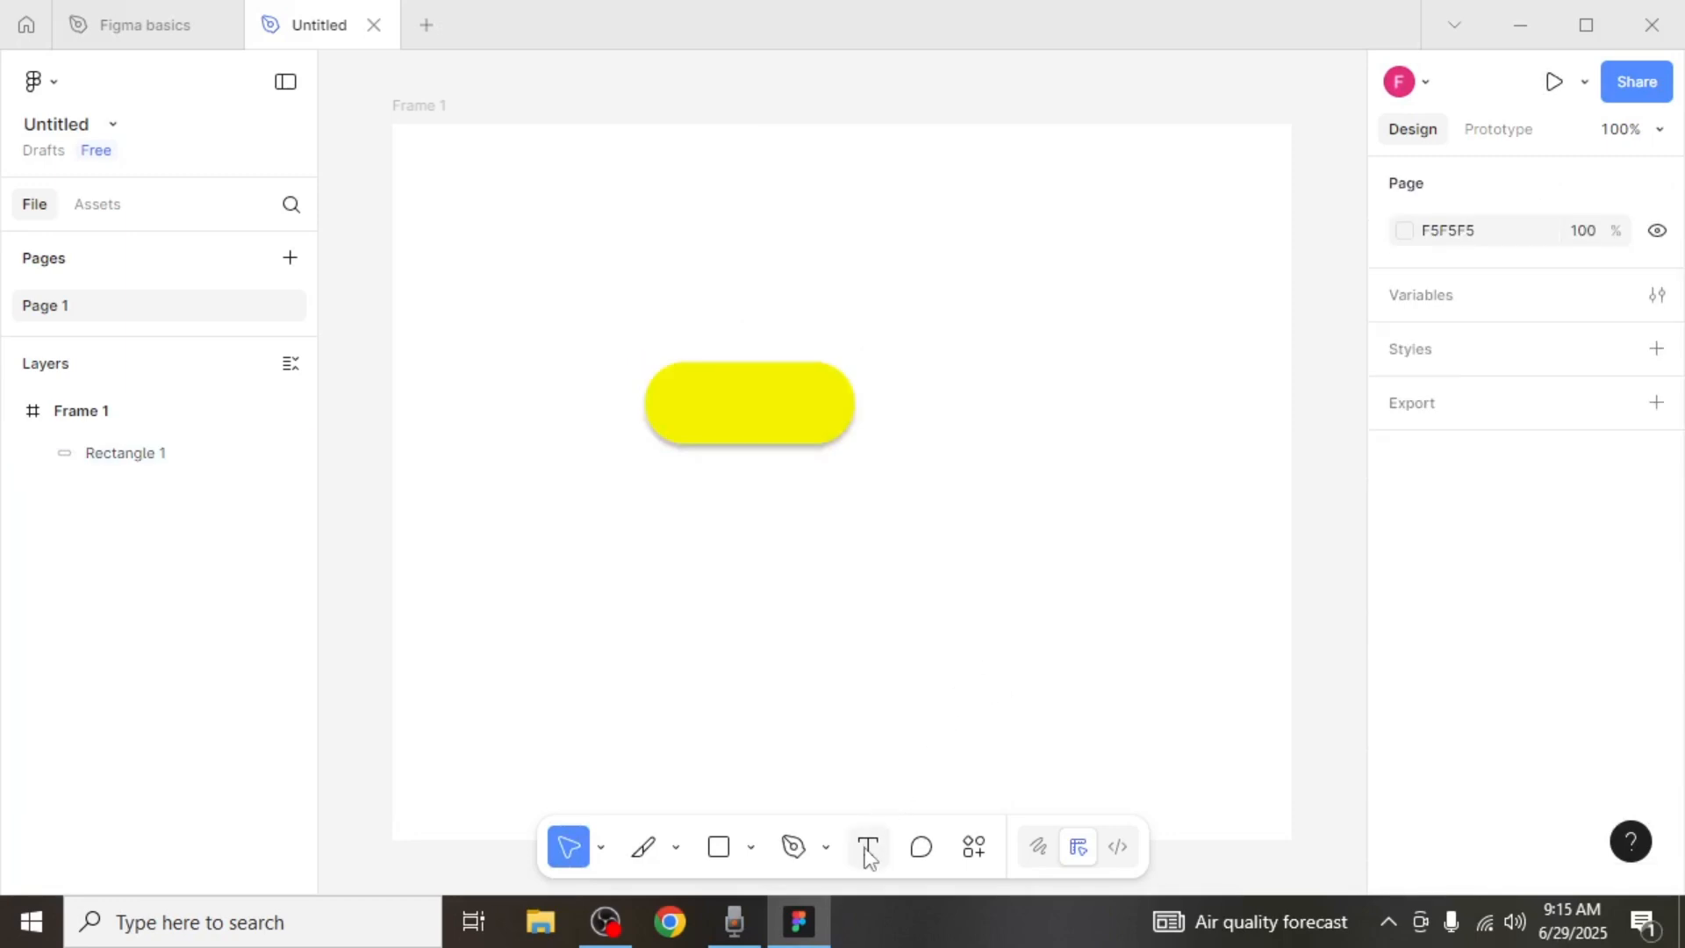
mouse_move(867, 853)
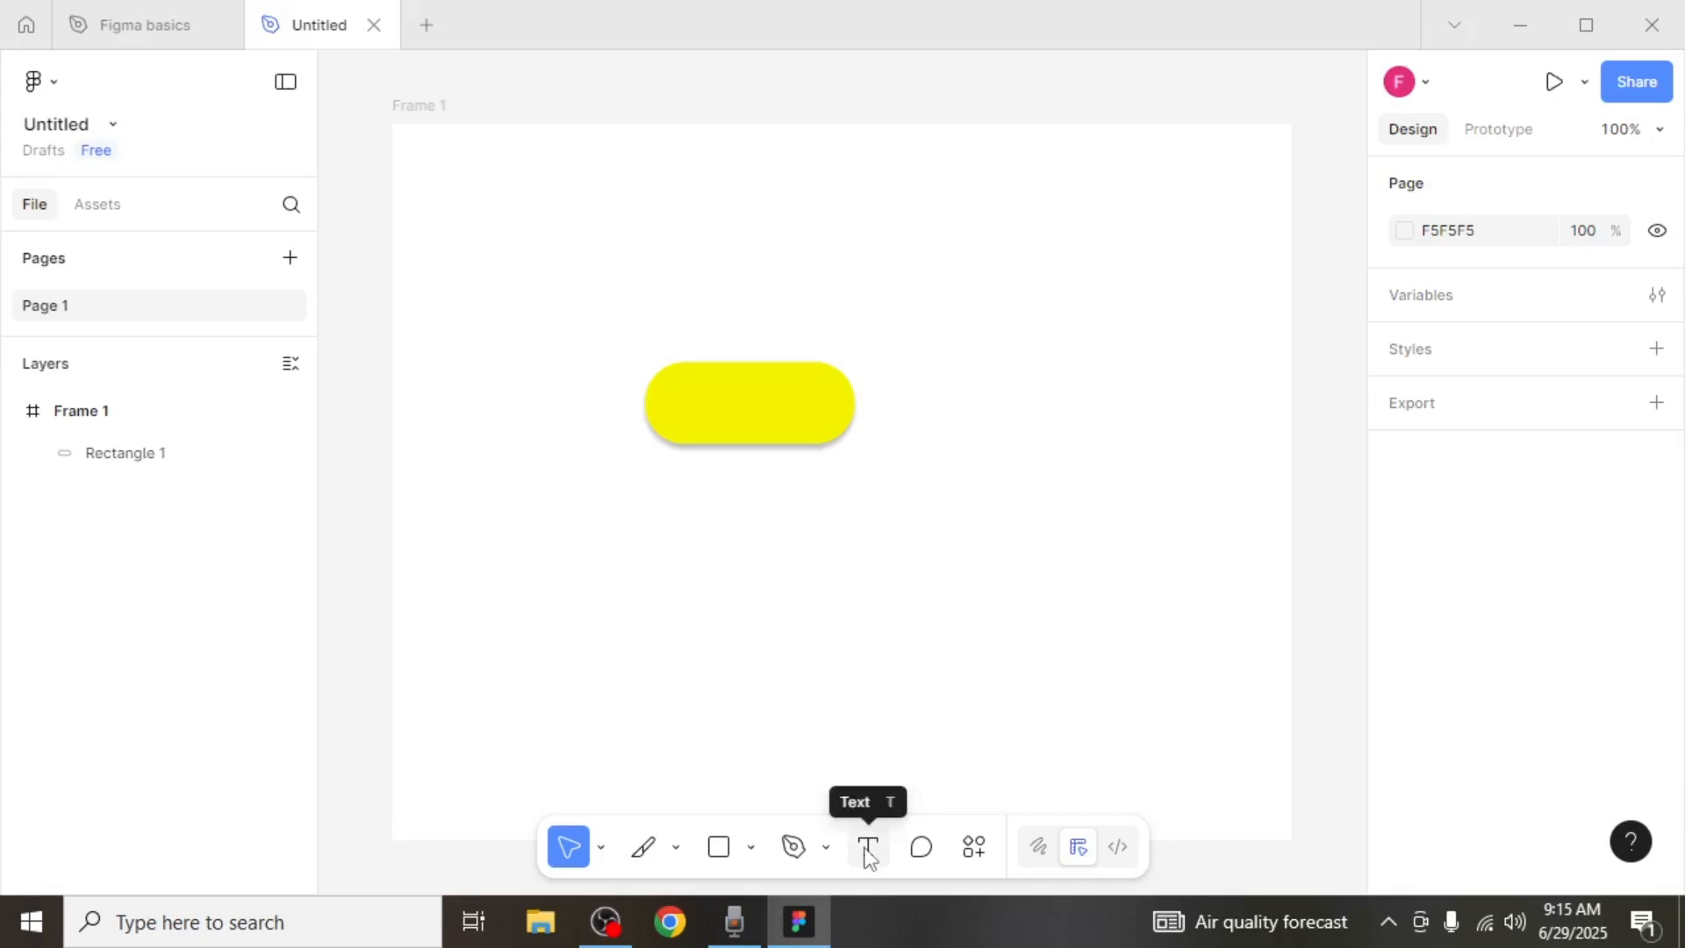
Step: Add a text layer reading 'Continue' beside the yellow pill
click(867, 848)
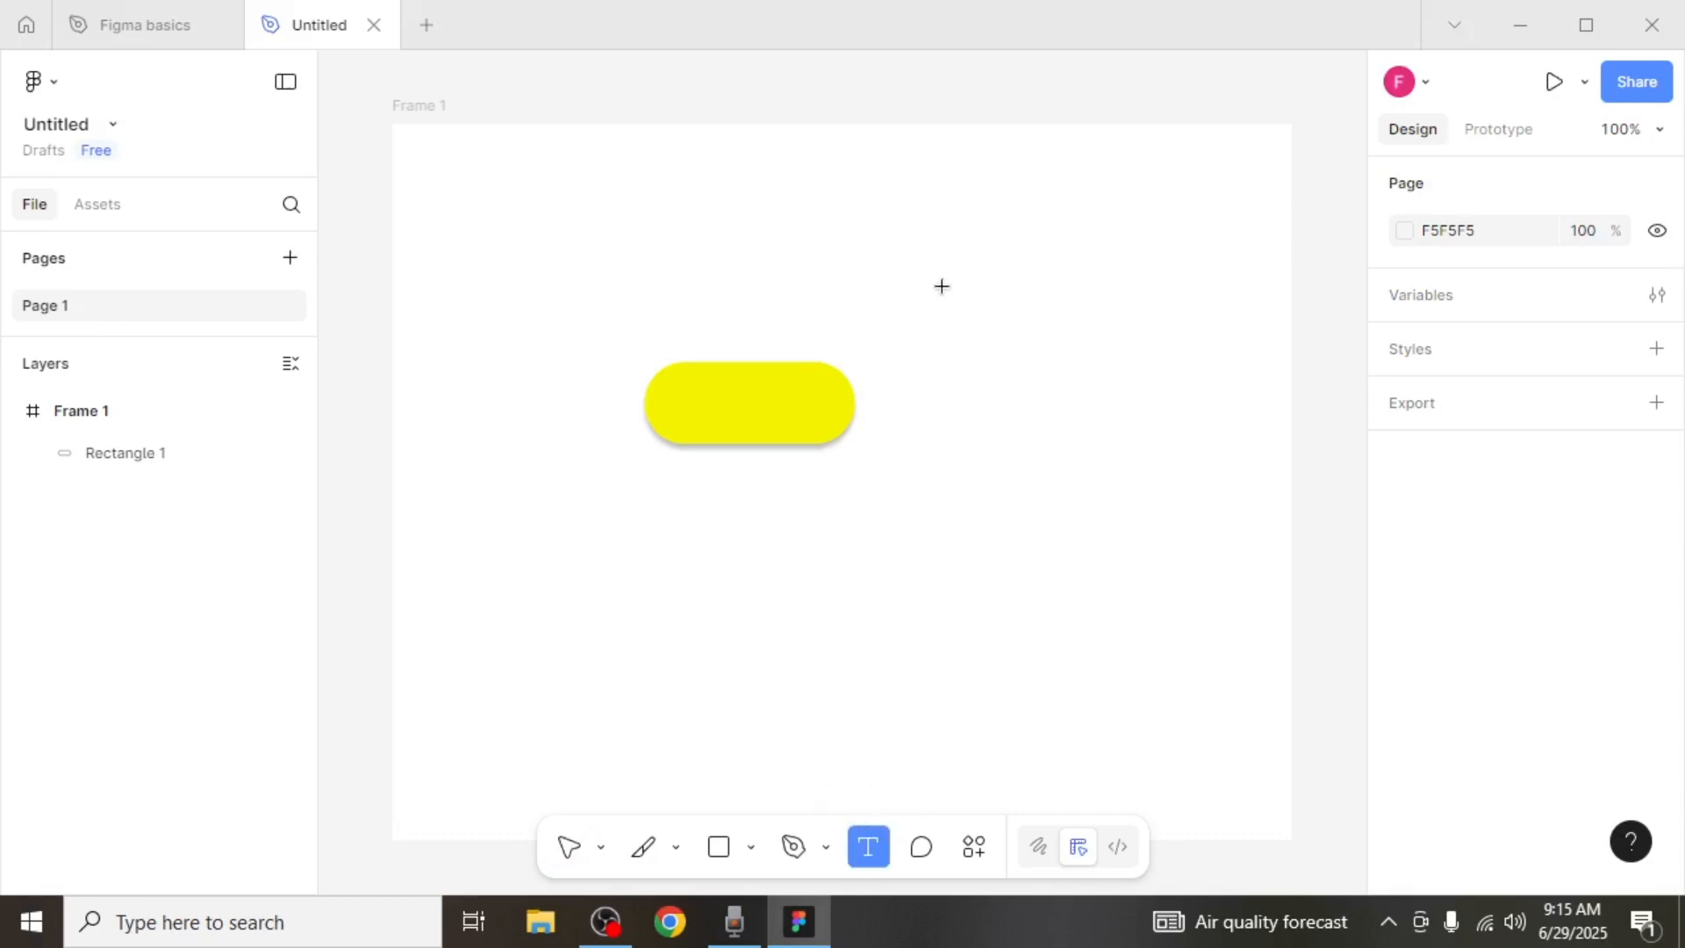
text(Contin)
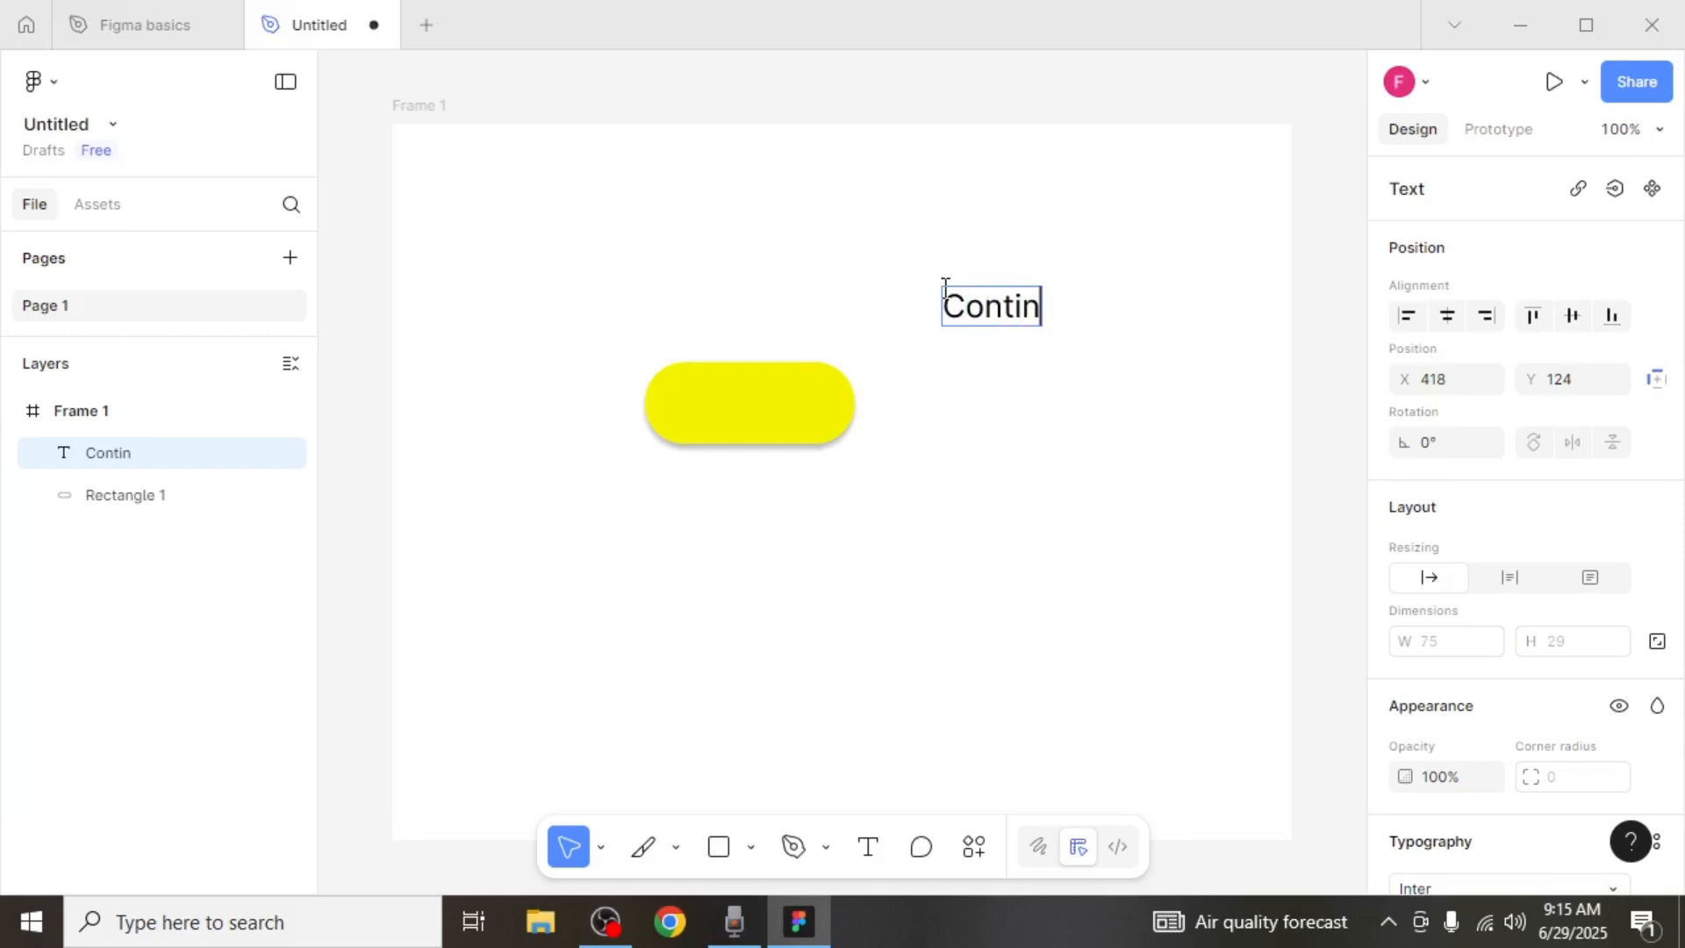
text(ue)
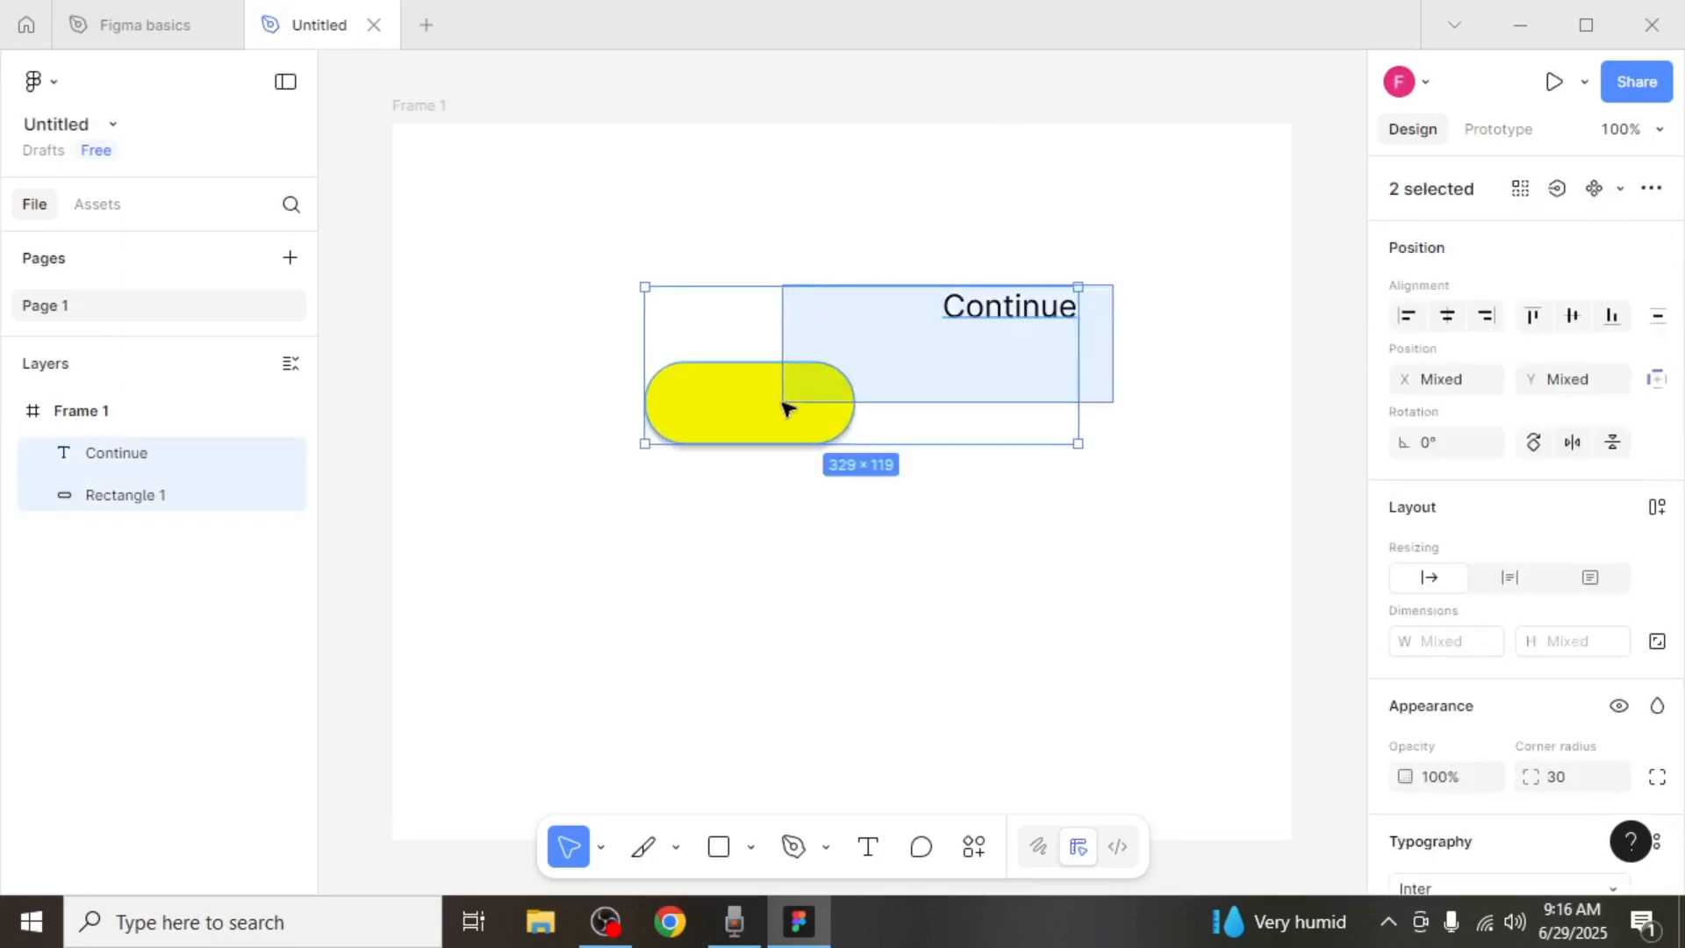
Step: Align the Continue text and the pill on their horizontal and vertical centres
click(1407, 316)
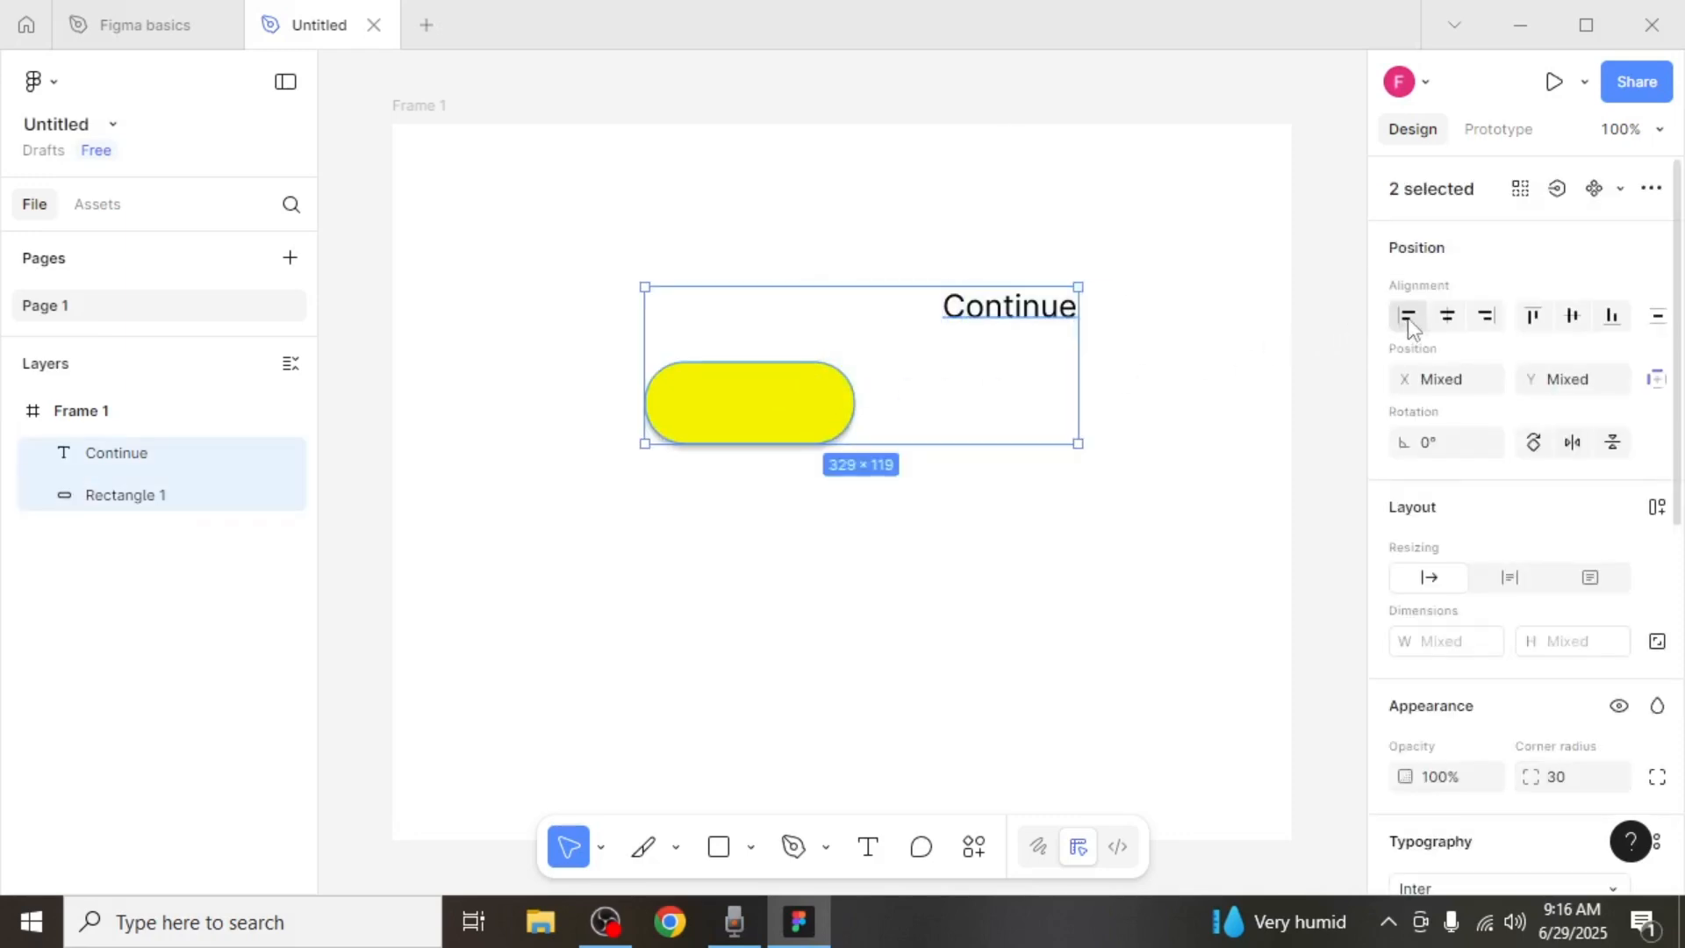
mouse_move(1446, 316)
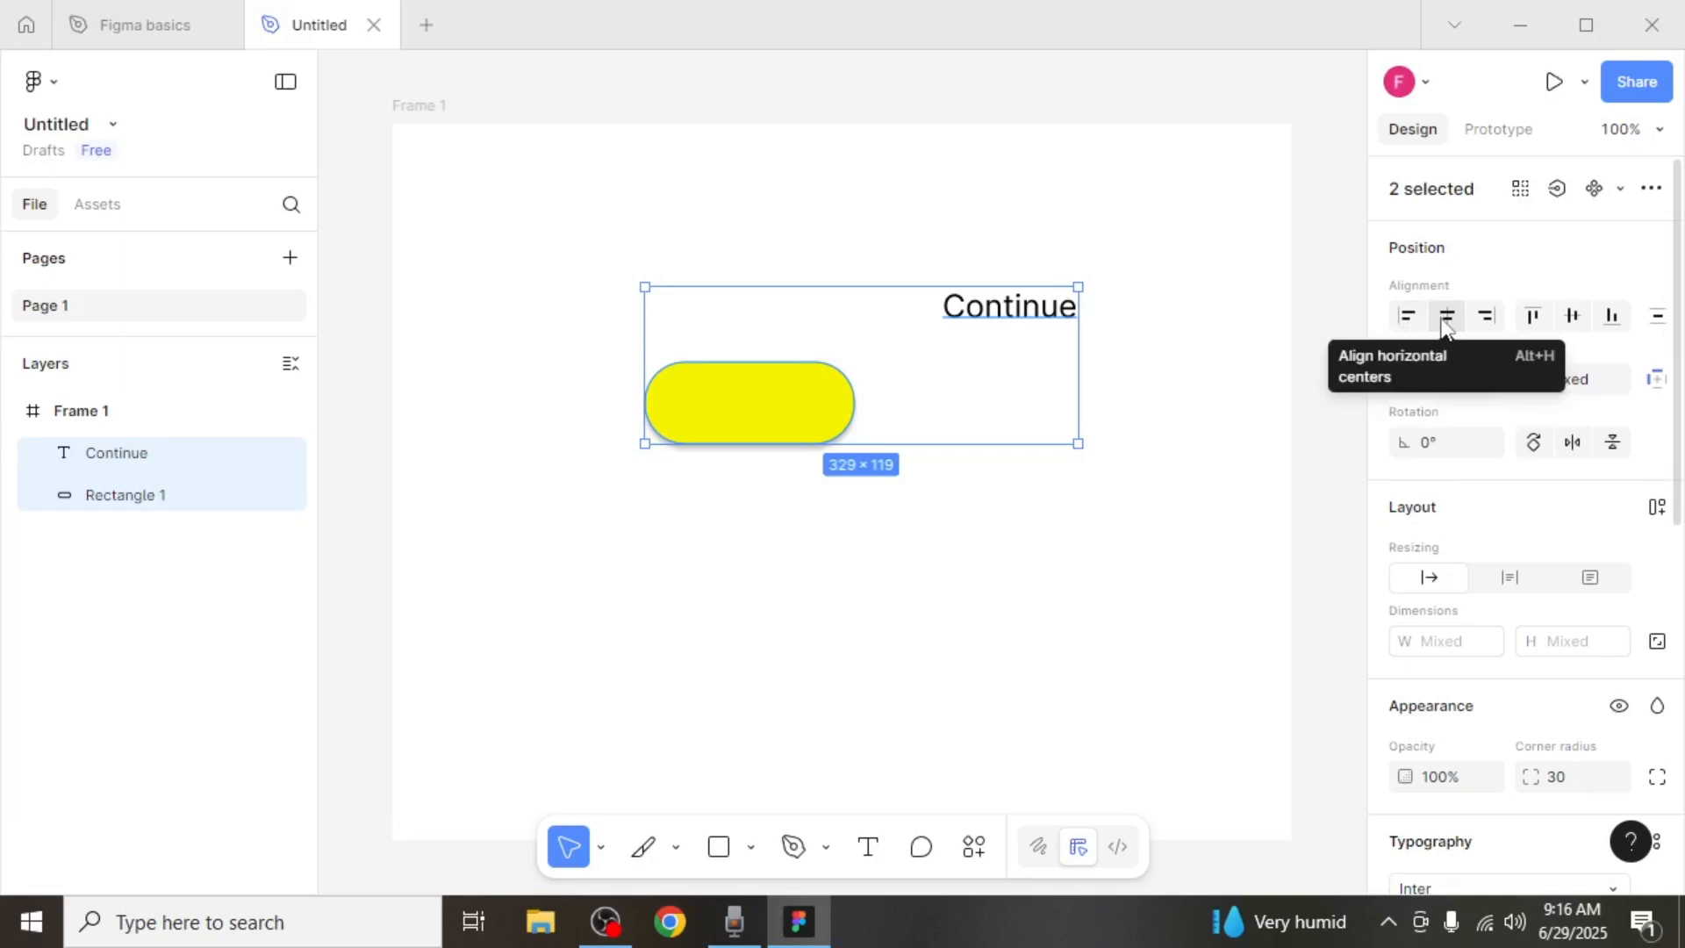
click(1446, 316)
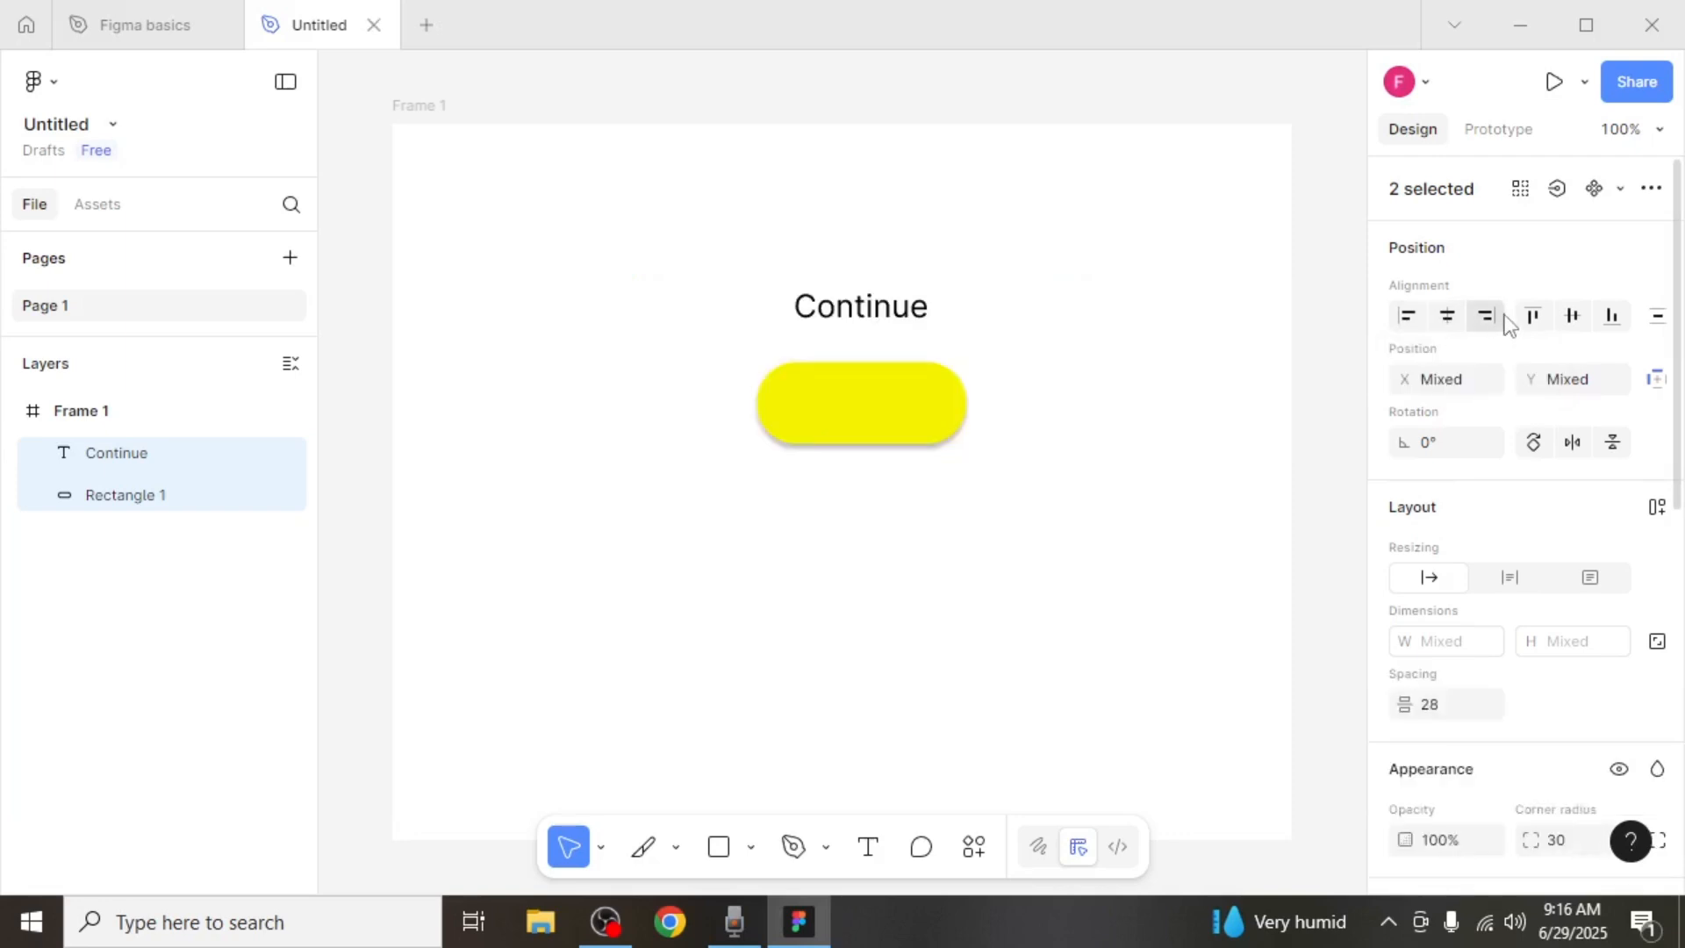
click(1572, 316)
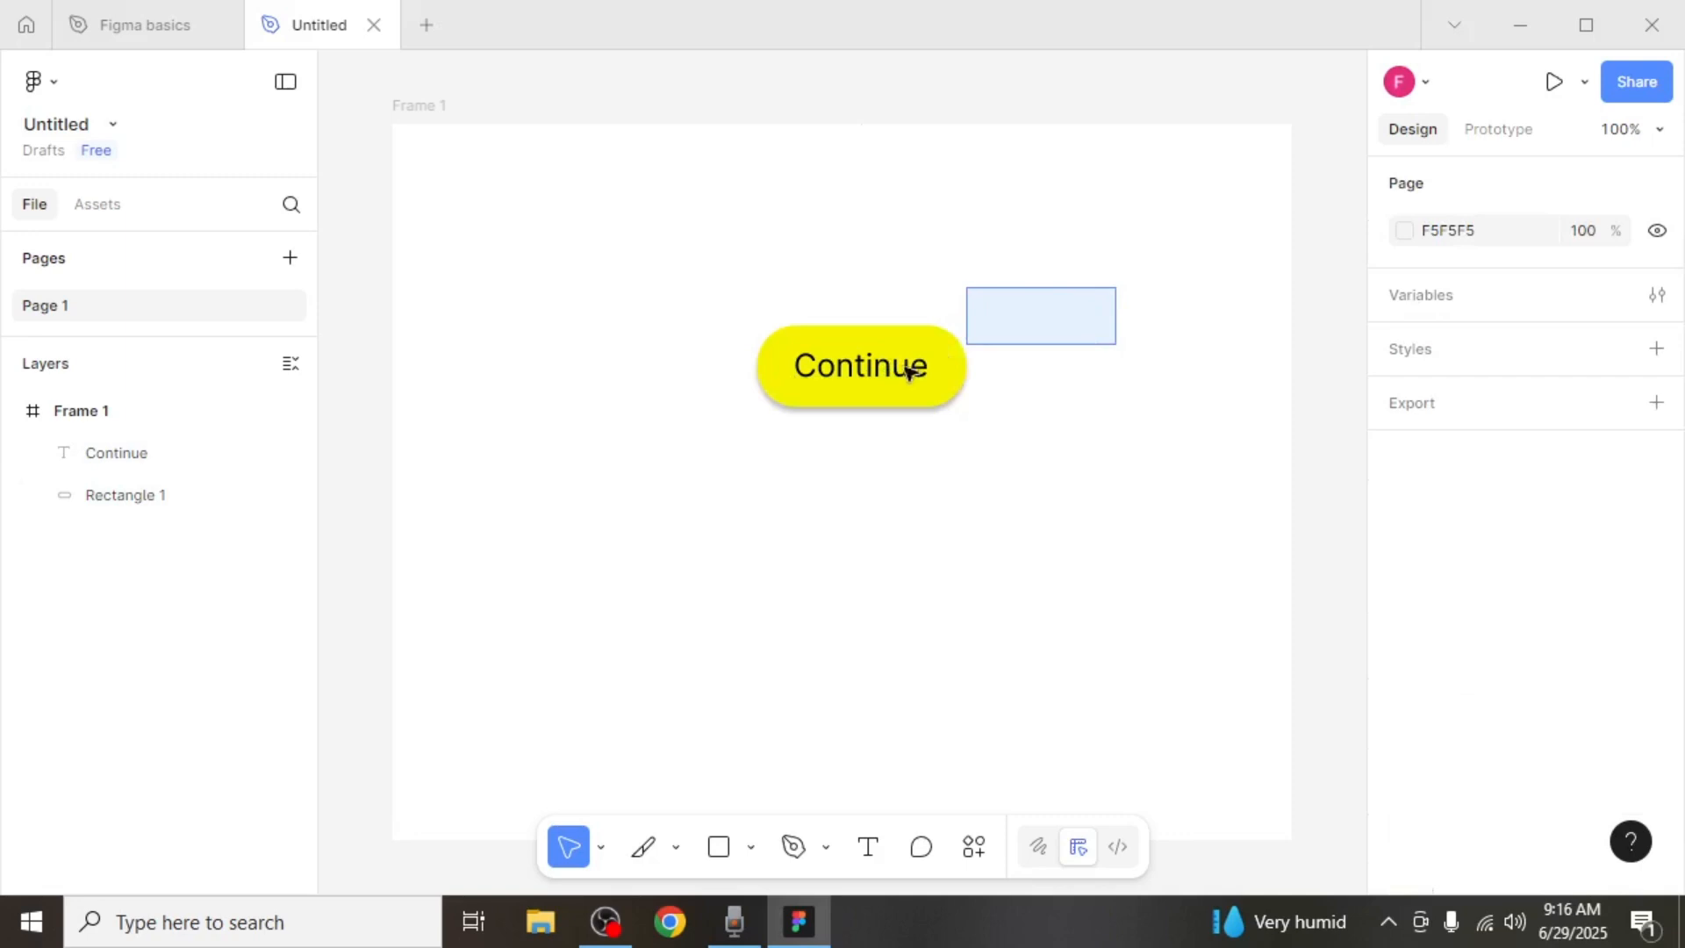
Step: Group the text and pill into Group 1 and nudge it toward the frame centre
right_click(902, 370)
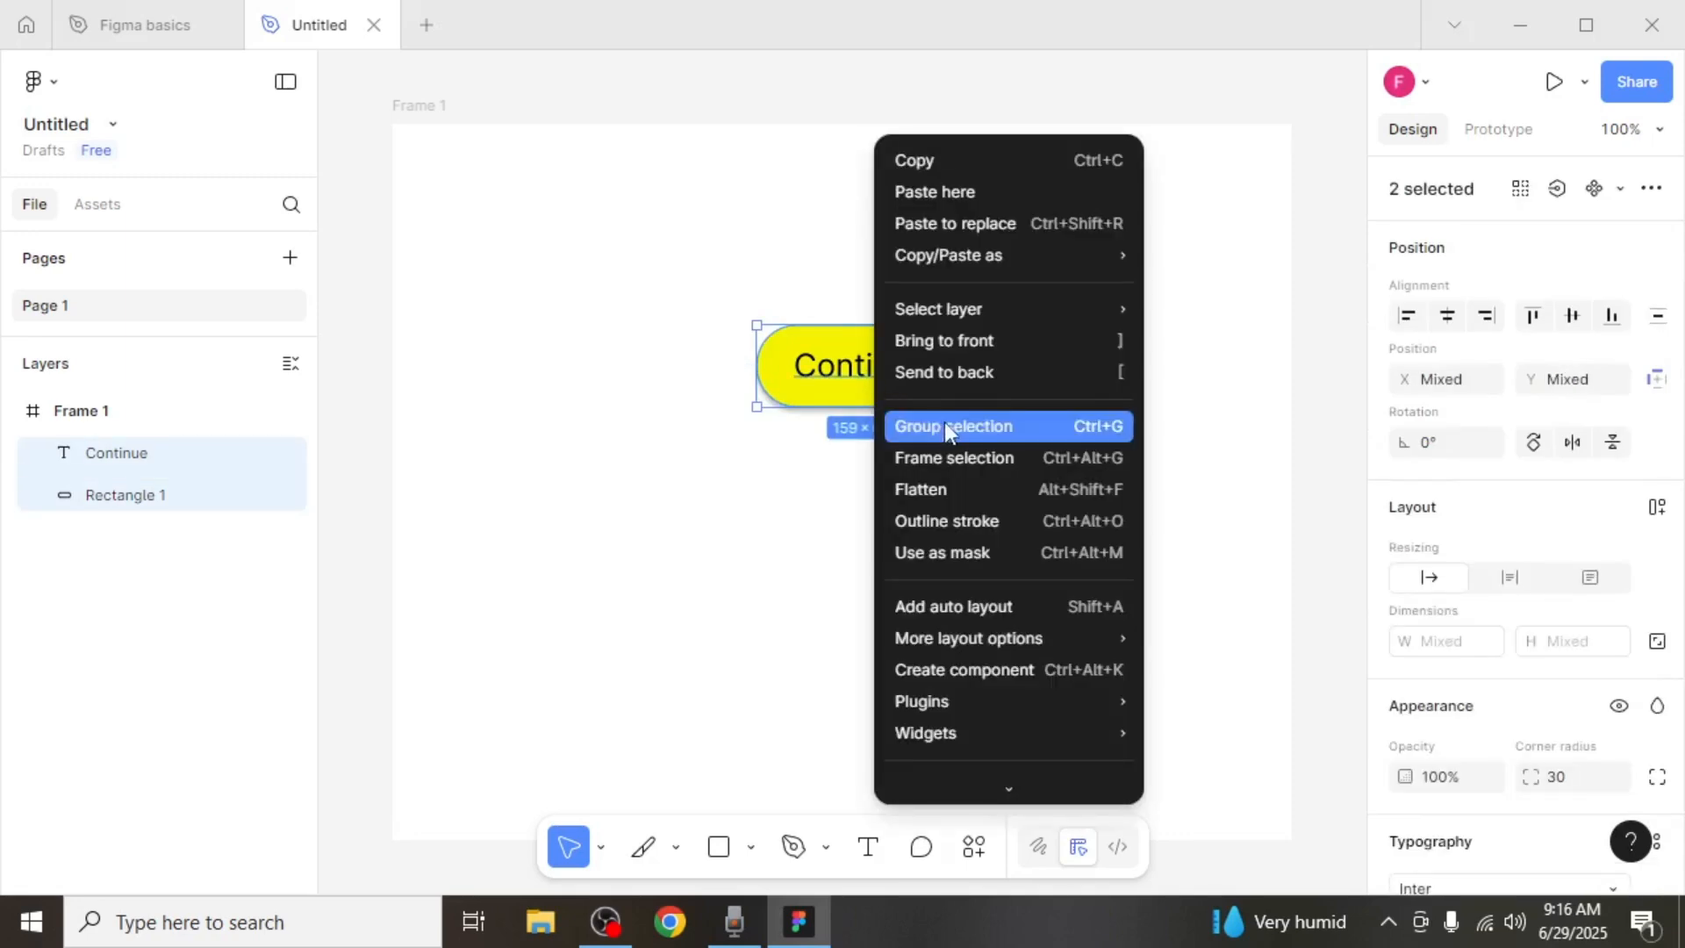
click(953, 427)
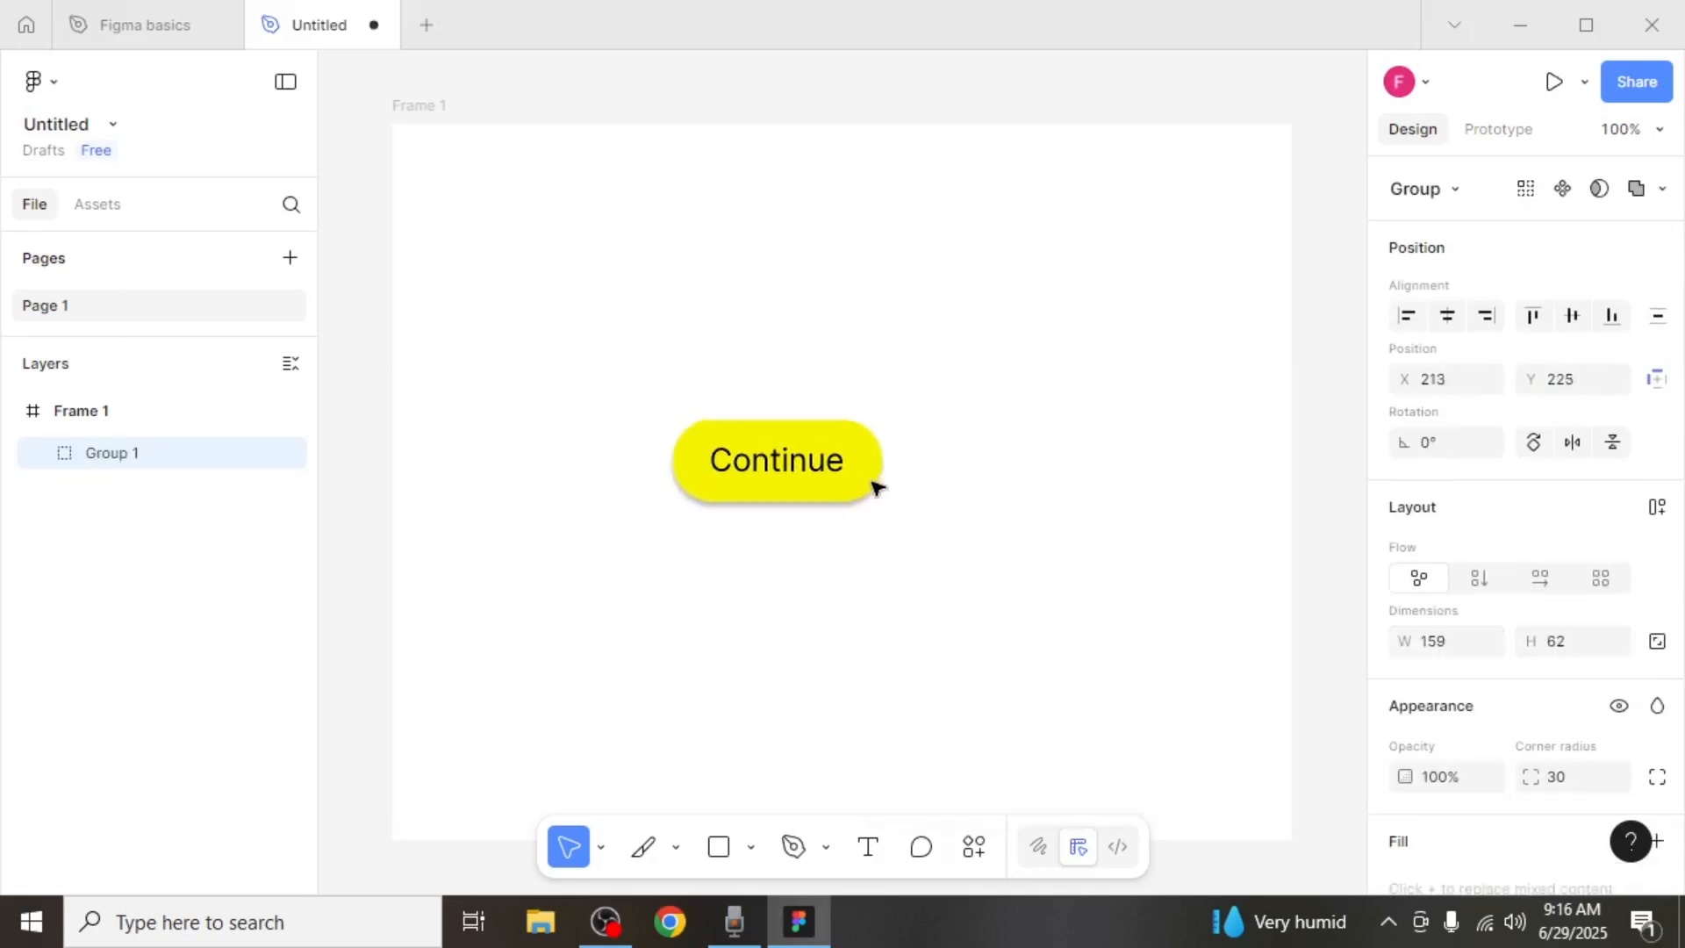
drag(775, 458, 795, 440)
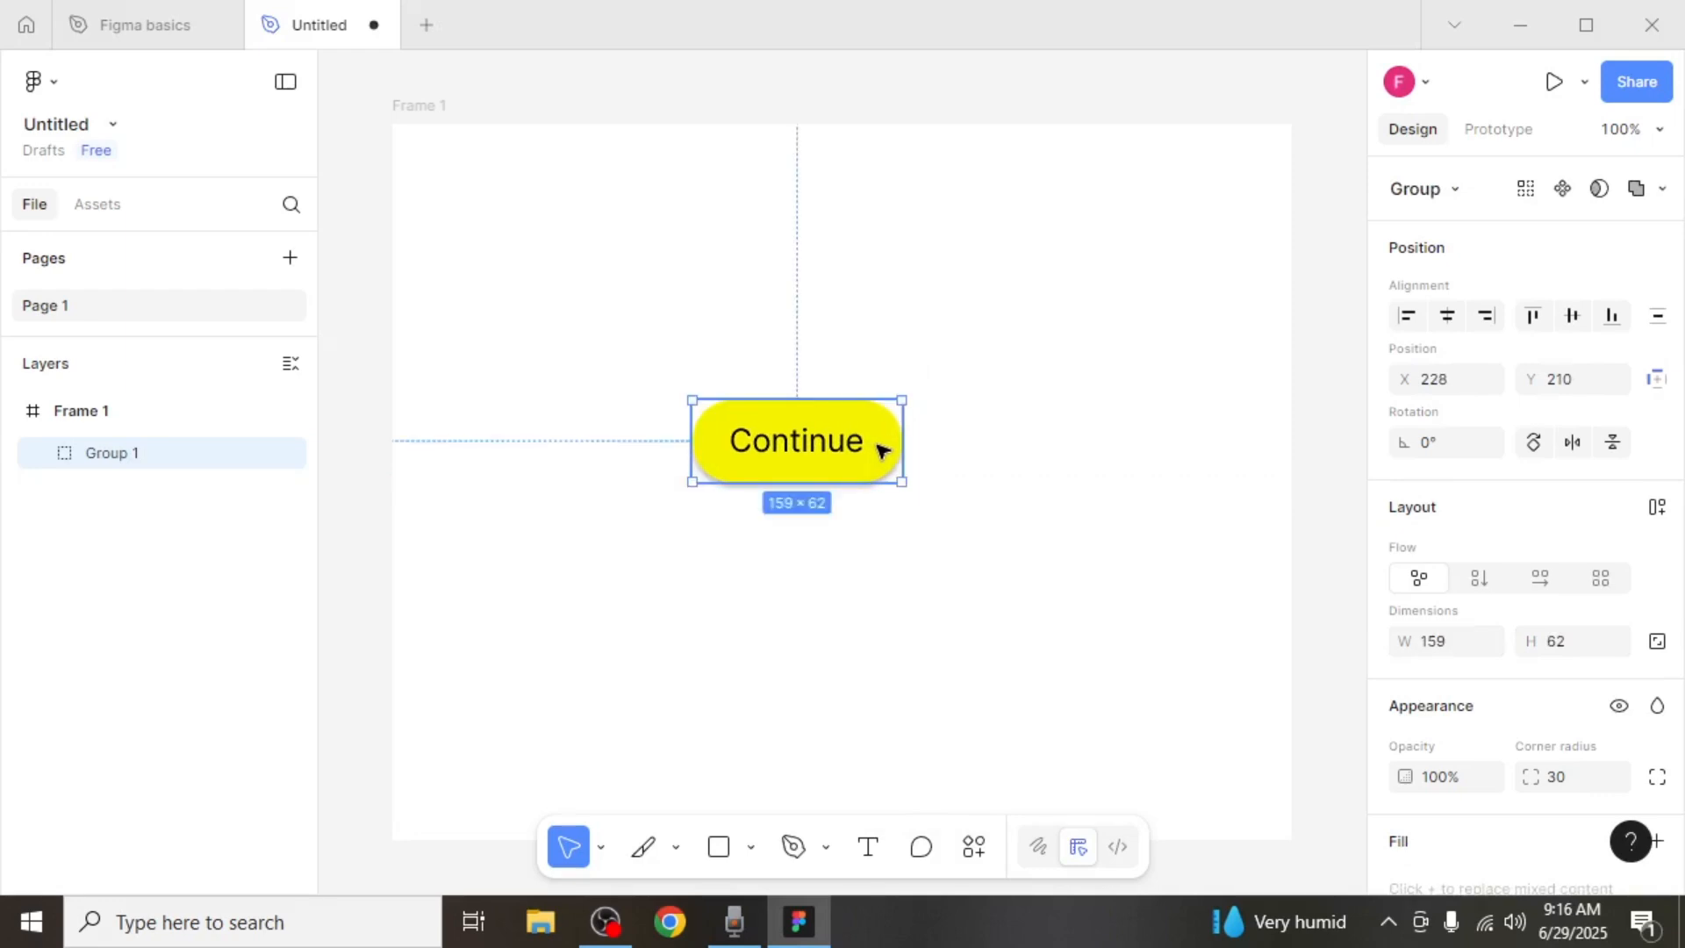
Step: Create a component from the group and rename it 'Button'
right_click(874, 447)
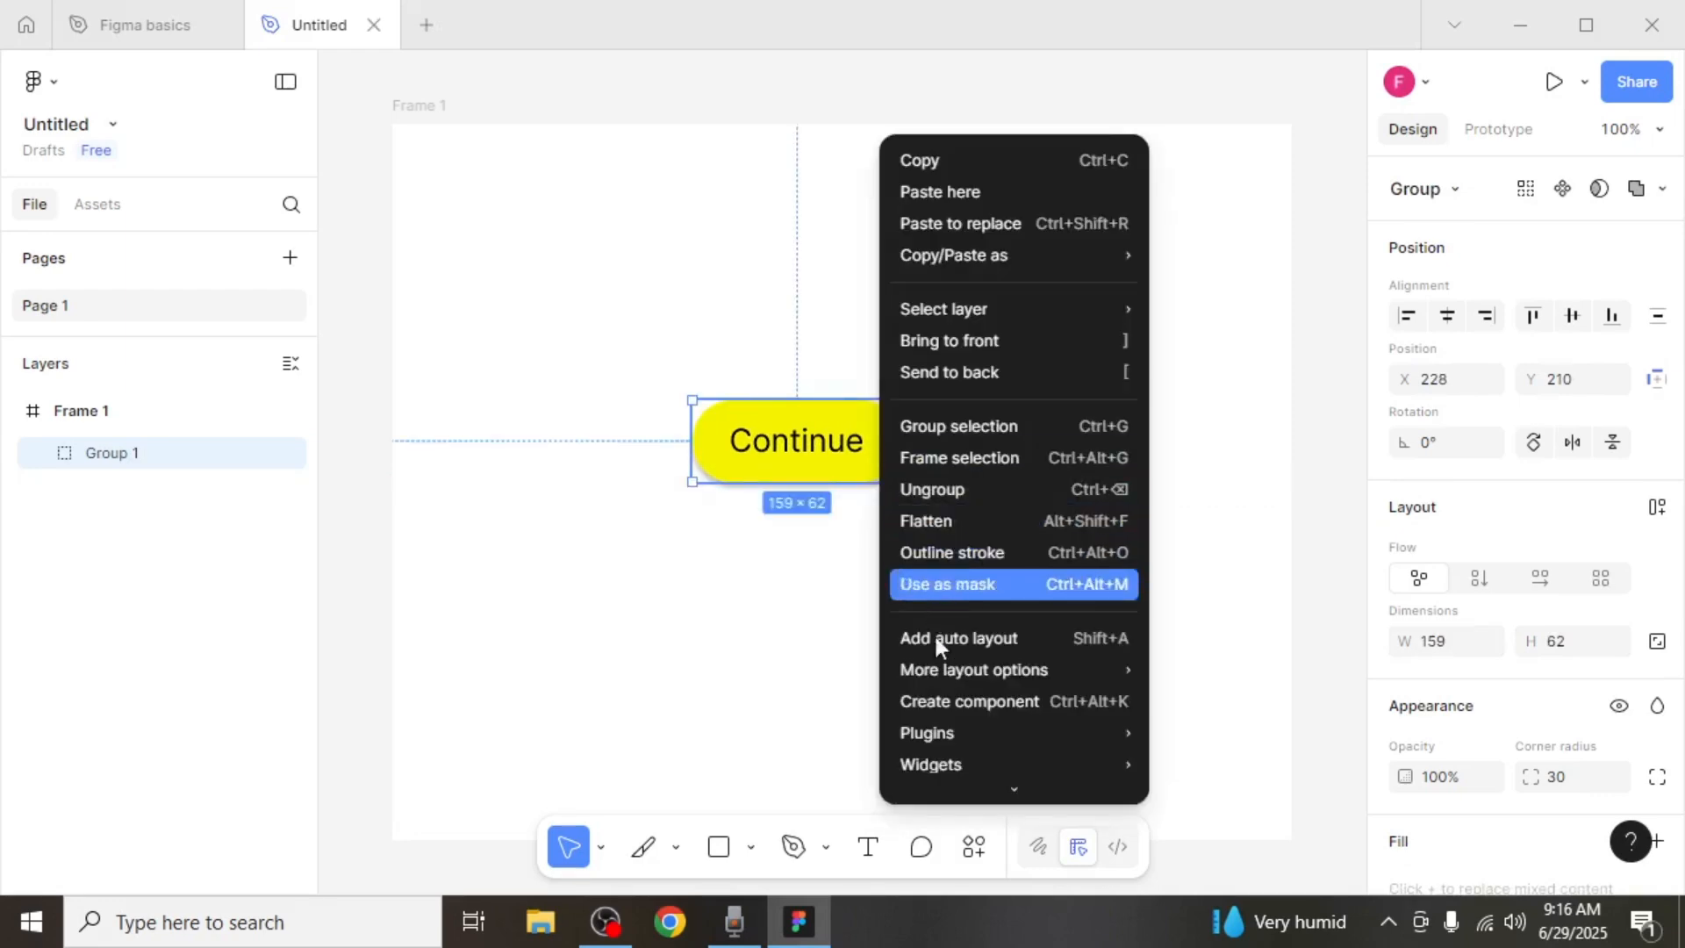
click(958, 639)
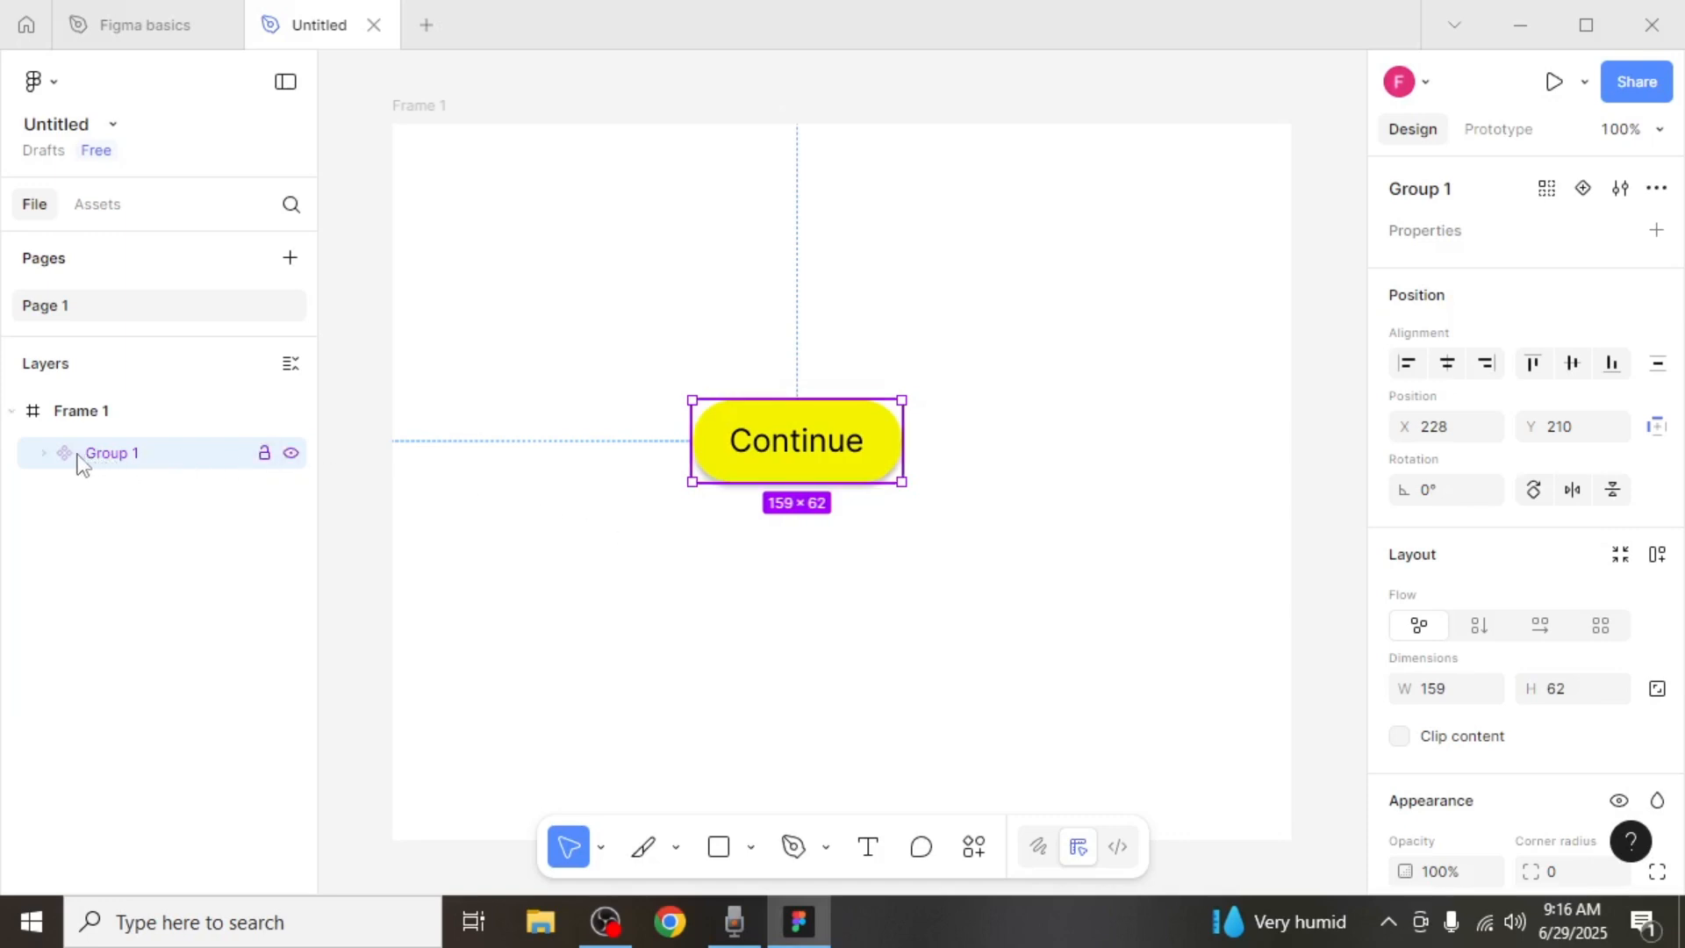
click(42, 453)
text(B)
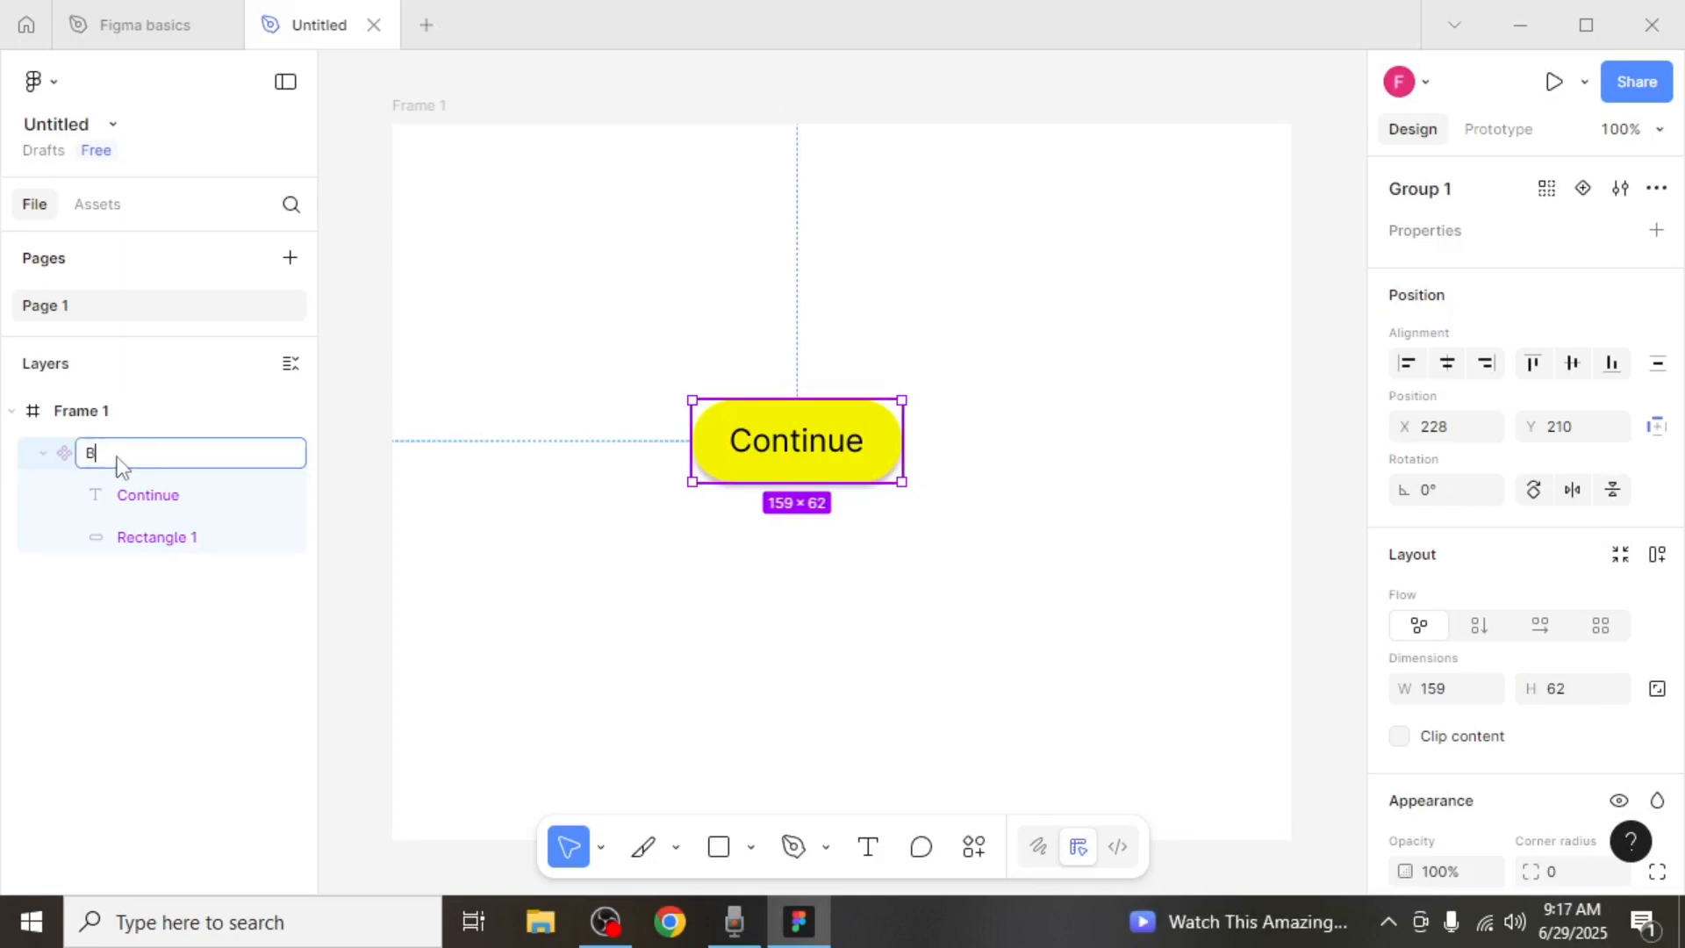
text(utton)
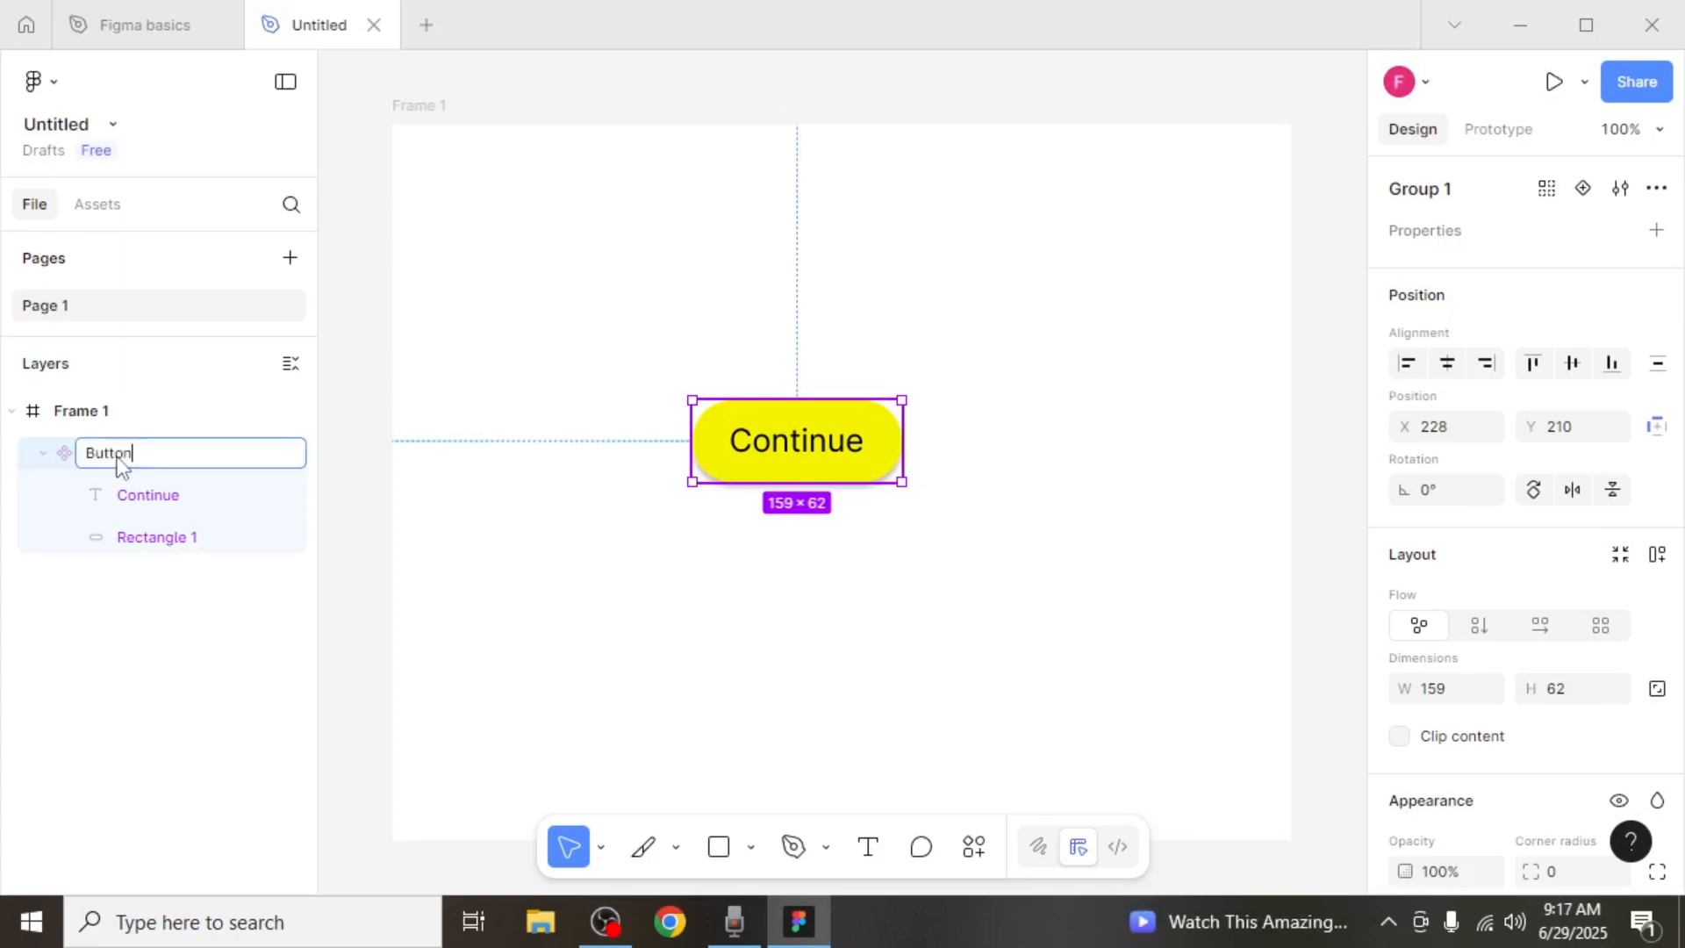
click(555, 570)
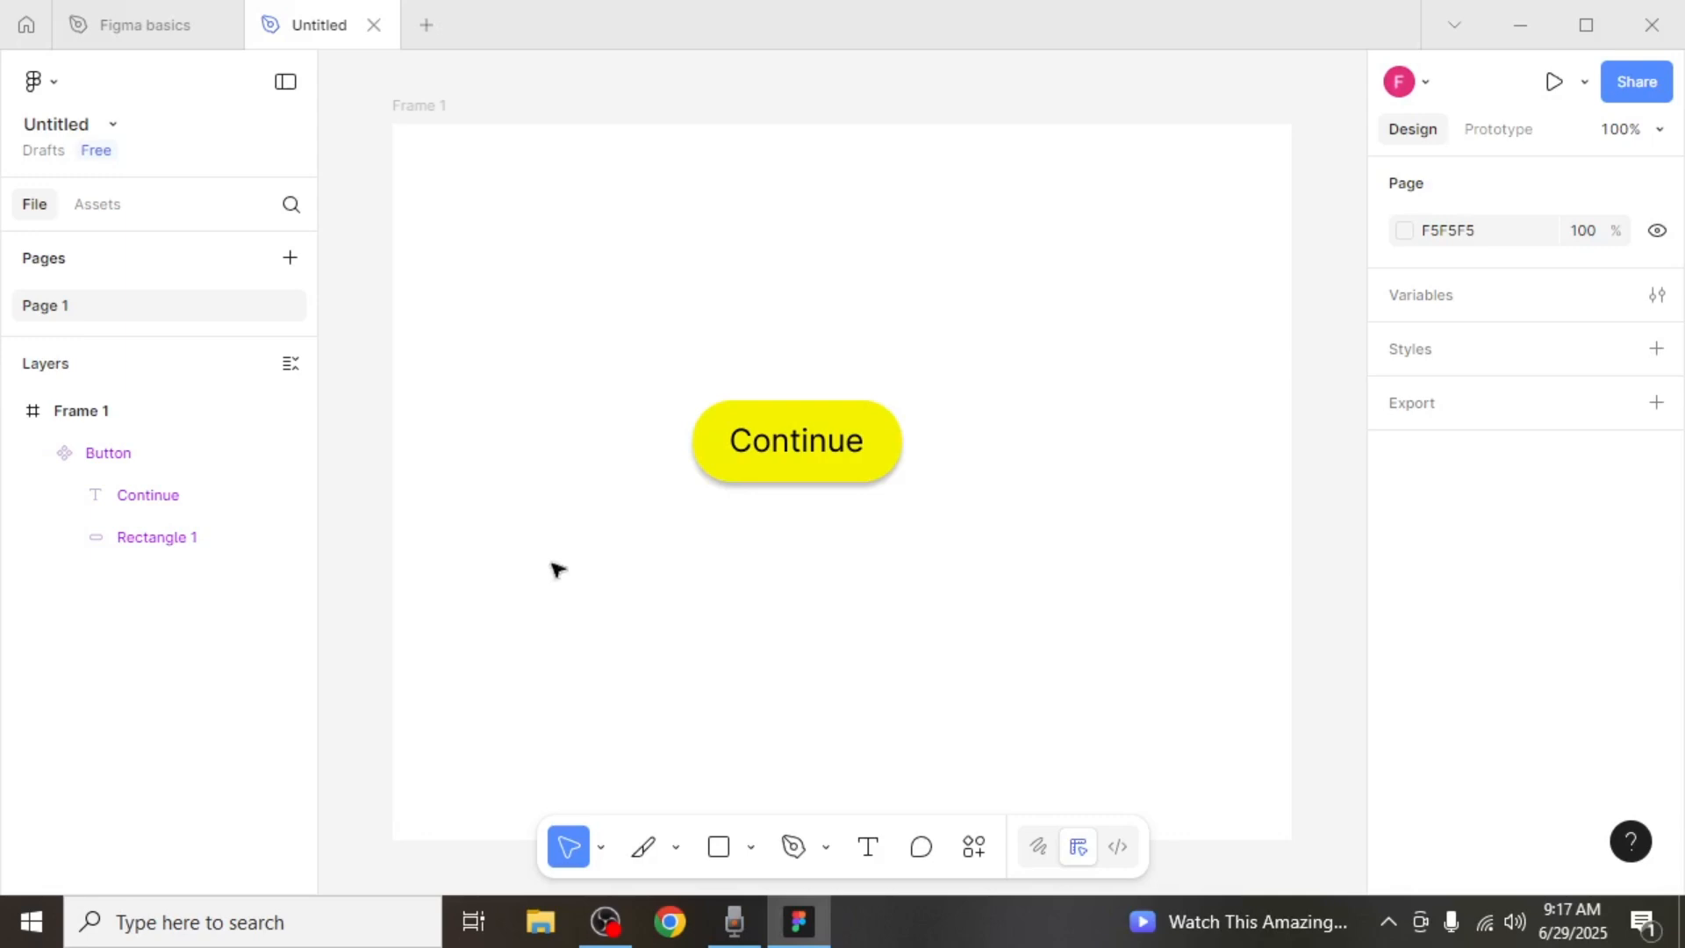
mouse_move(116, 230)
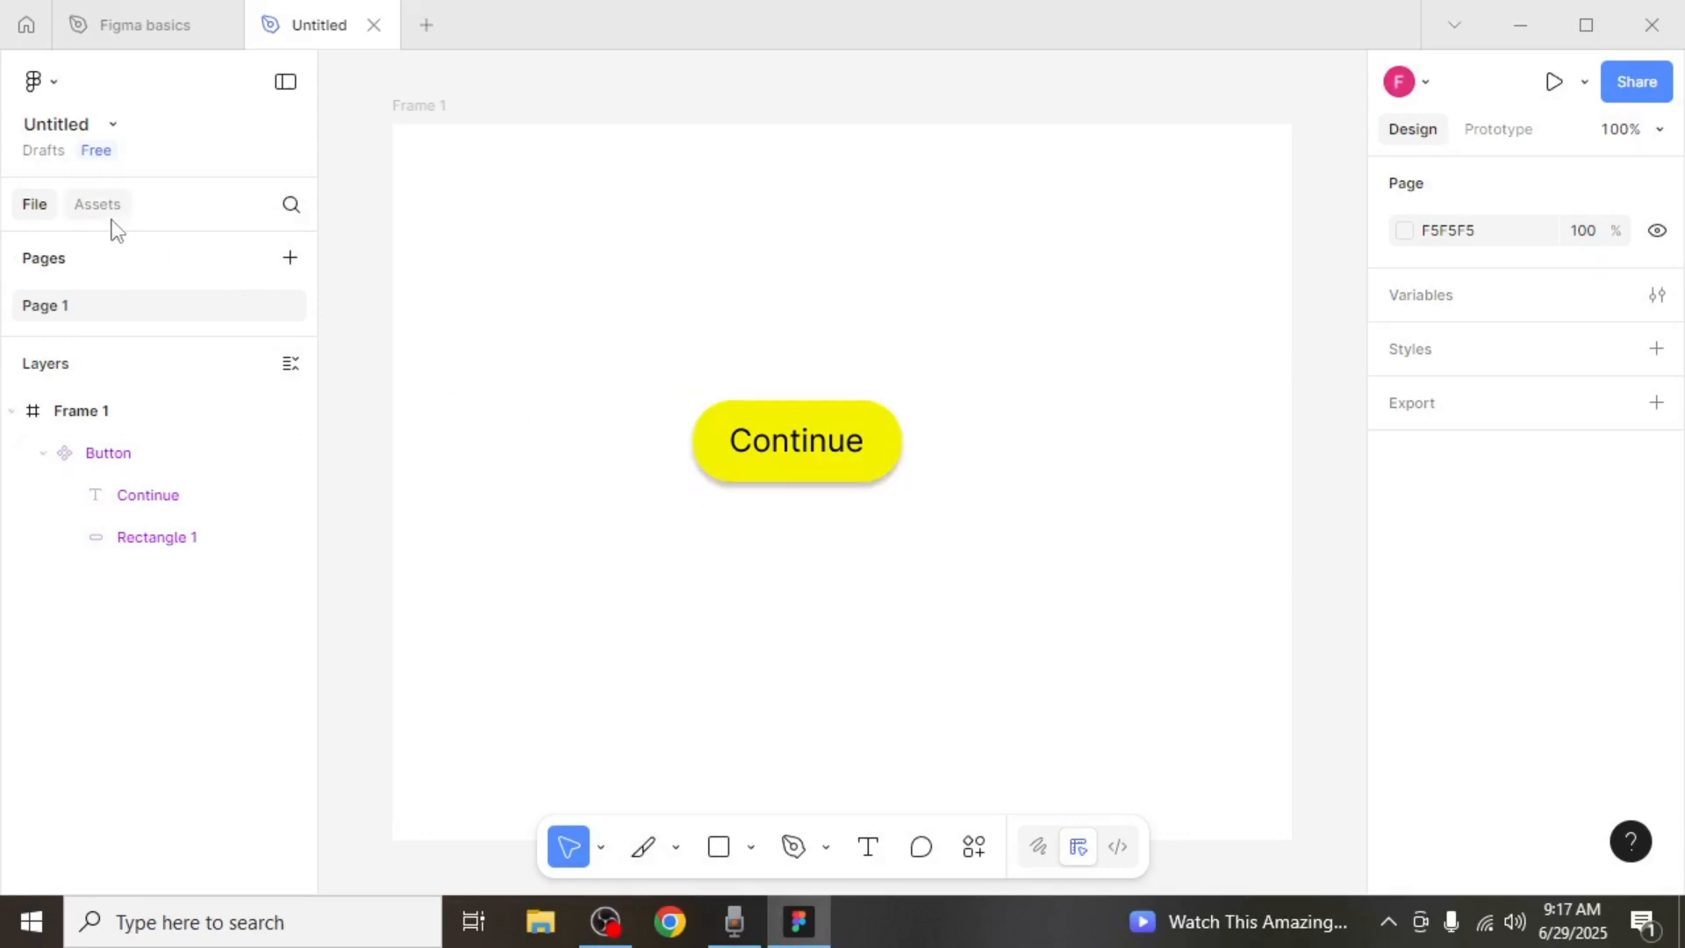
Step: Drag another Button instance onto the frame from the Assets library
click(97, 204)
text(button)
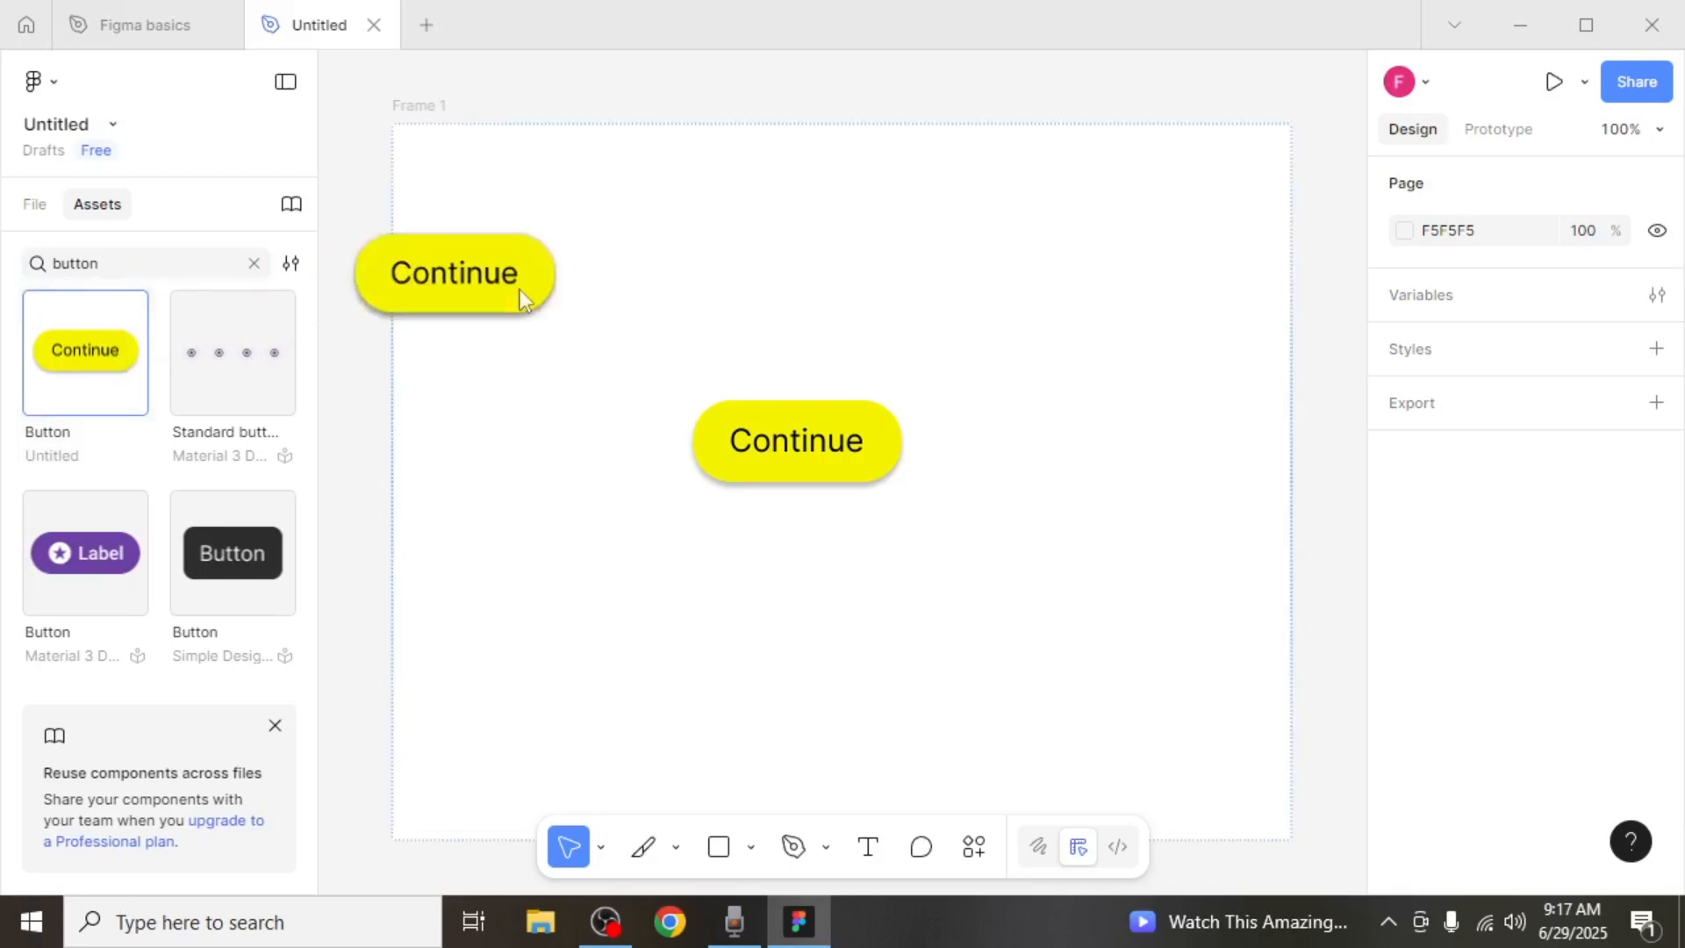
drag(451, 272, 448, 555)
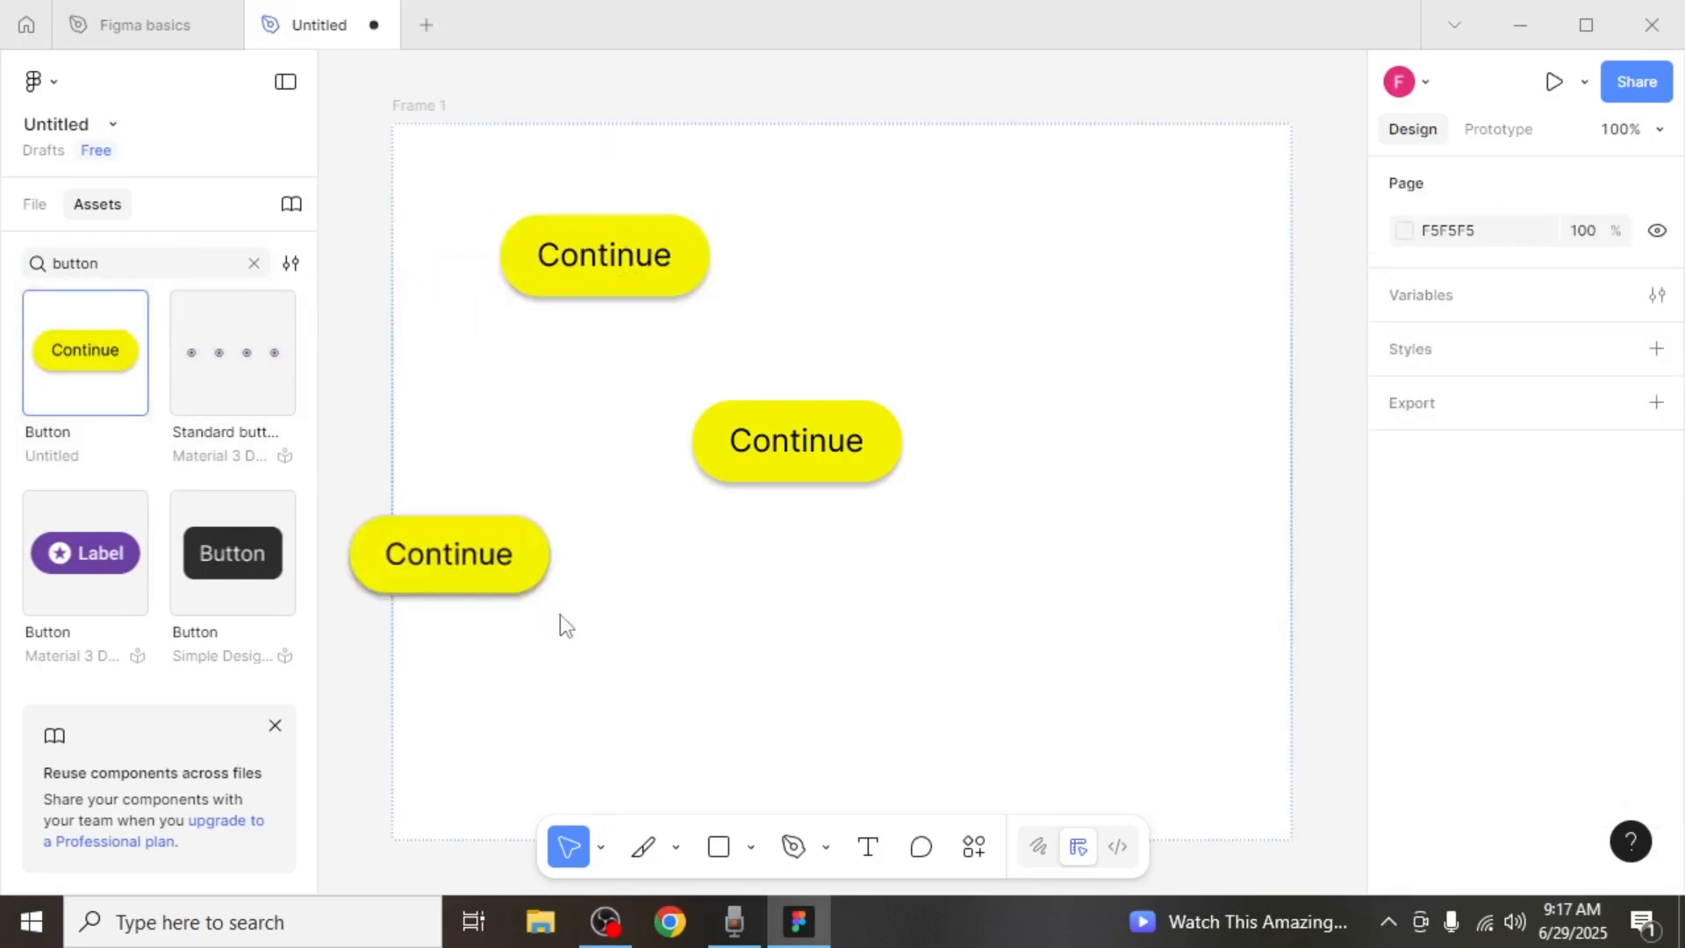